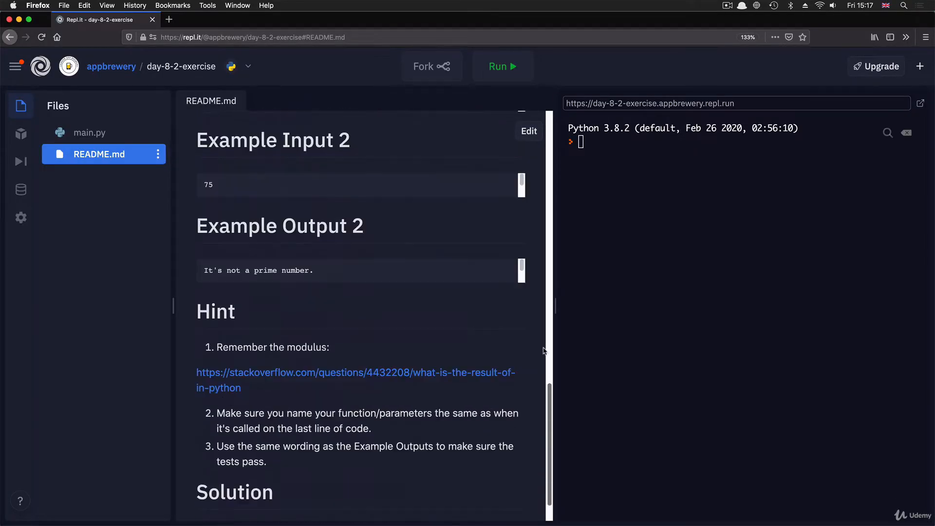
# Step: Switch to the Day 8.2 Prime Number Checker repl in Chrome
pyautogui.click(90, 132)
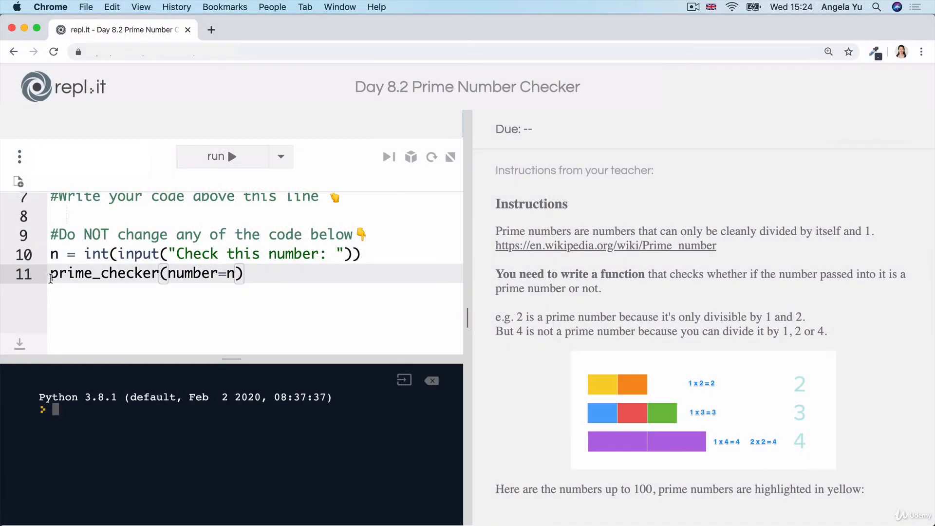
pyautogui.tripleClick(146, 273)
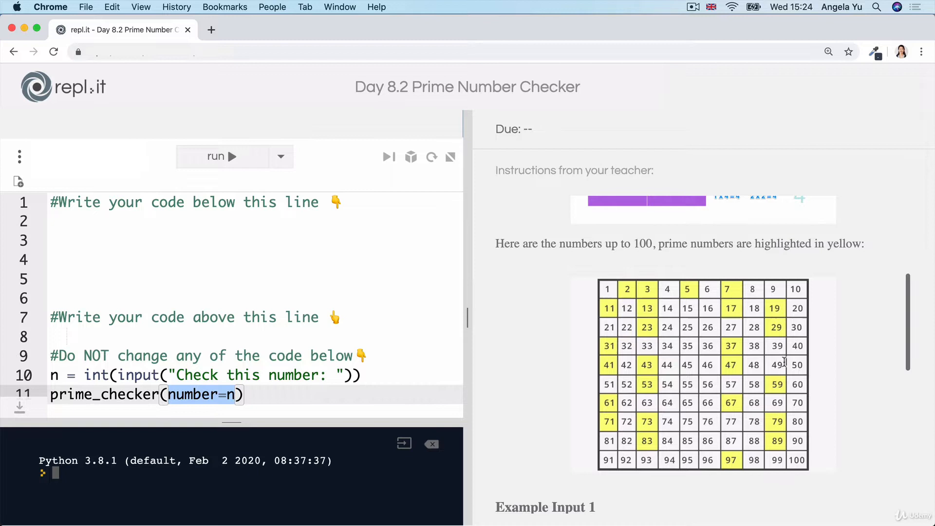
pyautogui.scroll(-3)
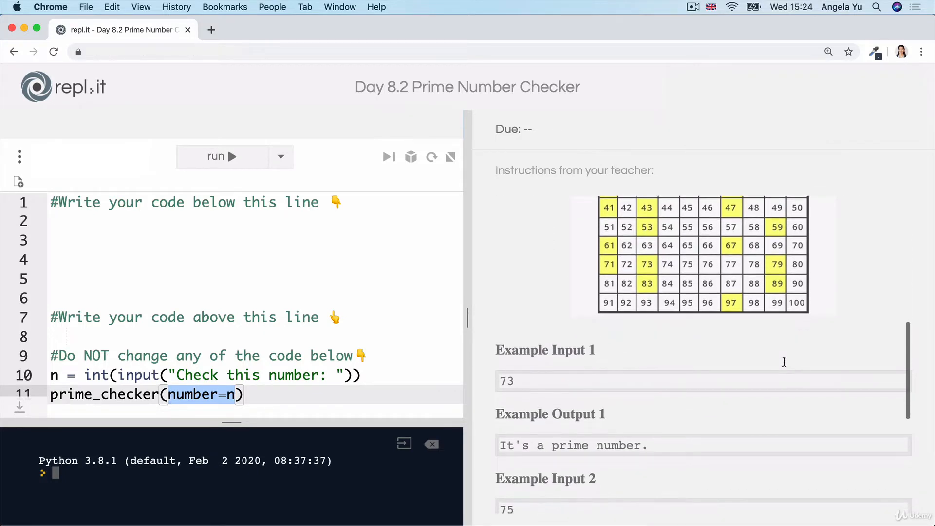
pyautogui.scroll(-3)
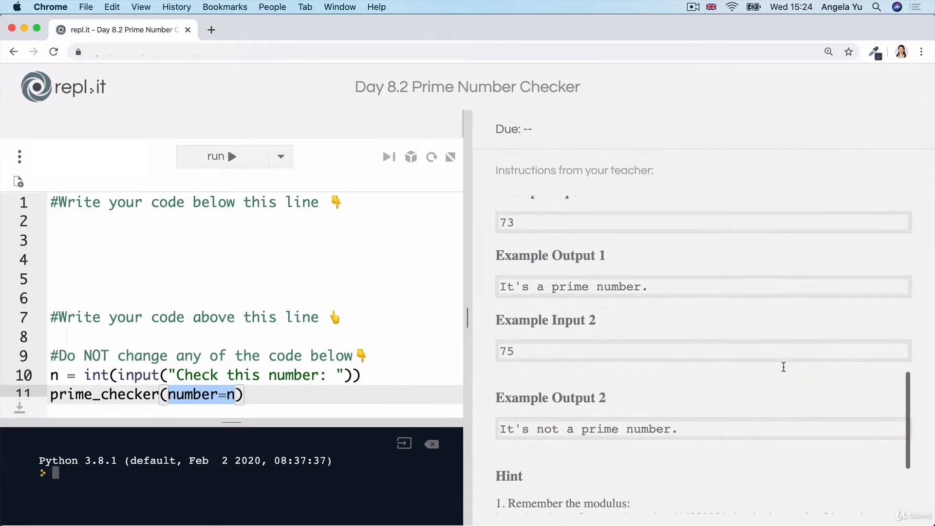
pyautogui.scroll(-3)
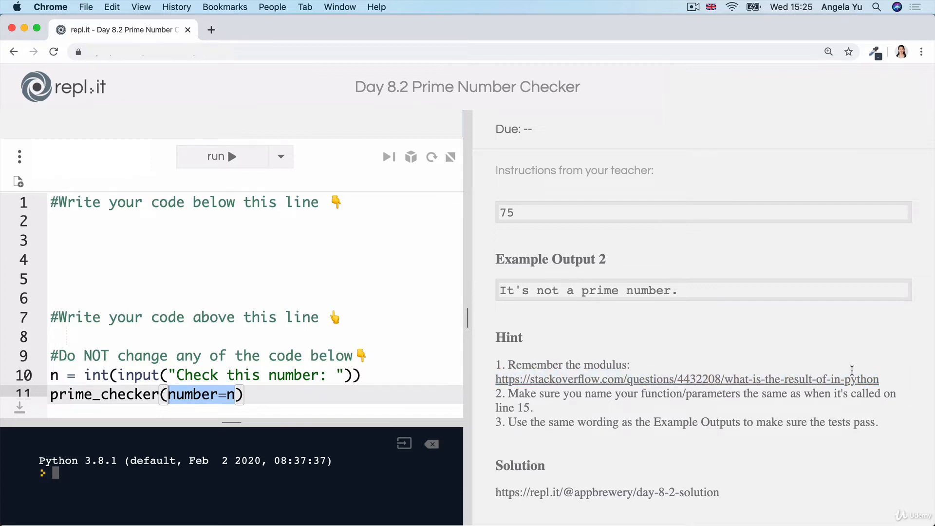
pyautogui.moveTo(599, 401)
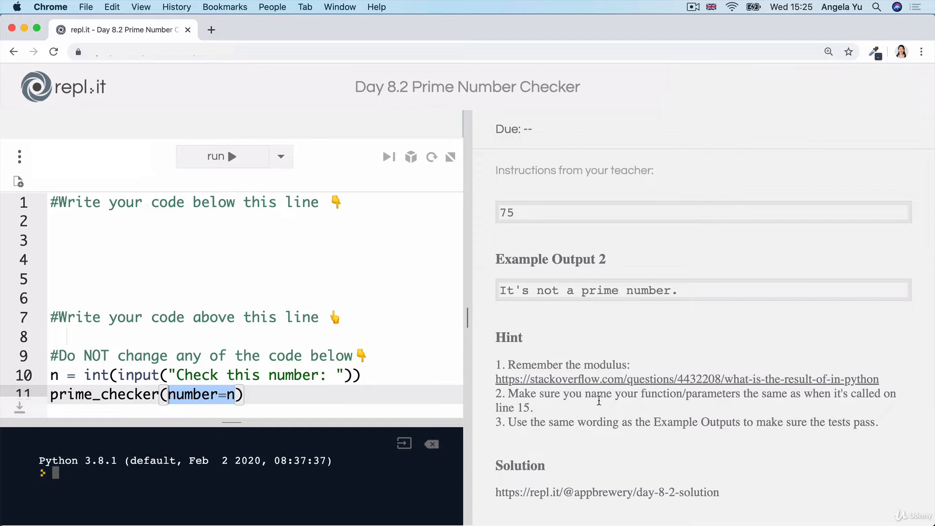
pyautogui.moveTo(591, 393); pyautogui.dragTo(736, 393)
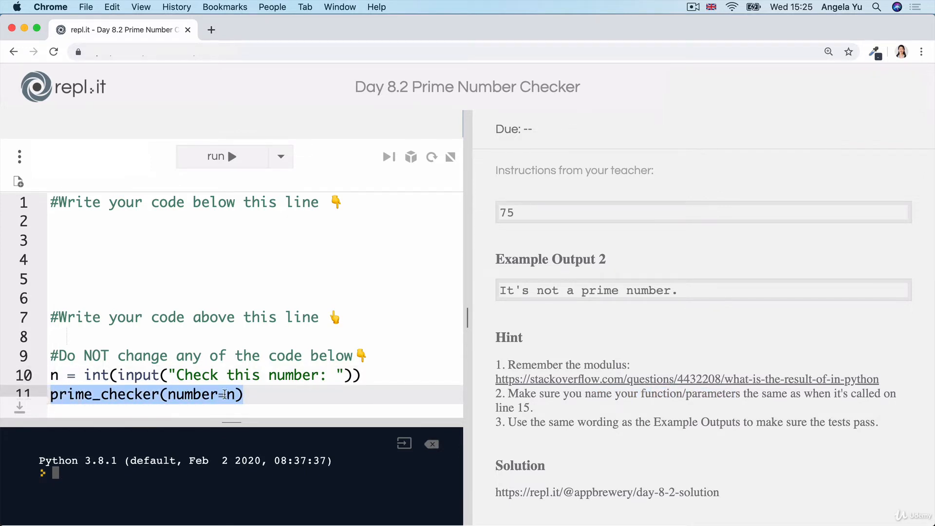
pyautogui.scroll(-3)
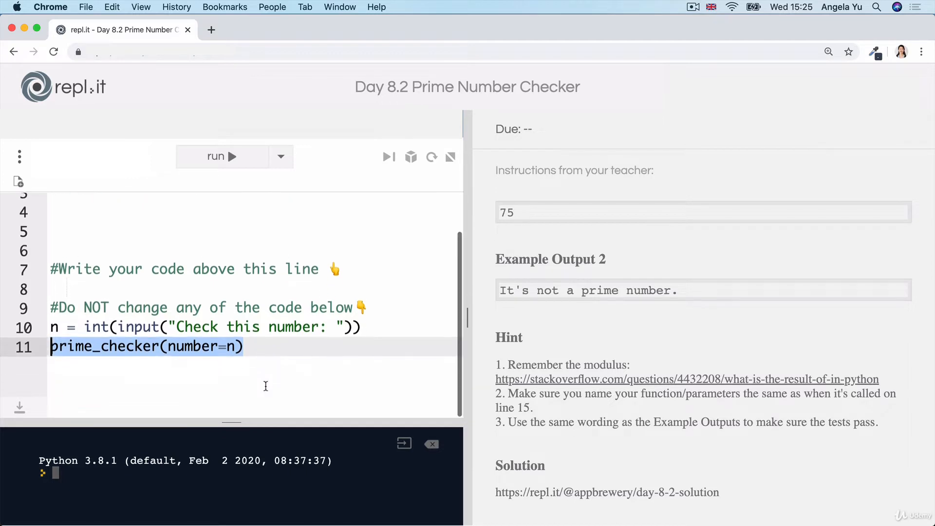
pyautogui.scroll(-3)
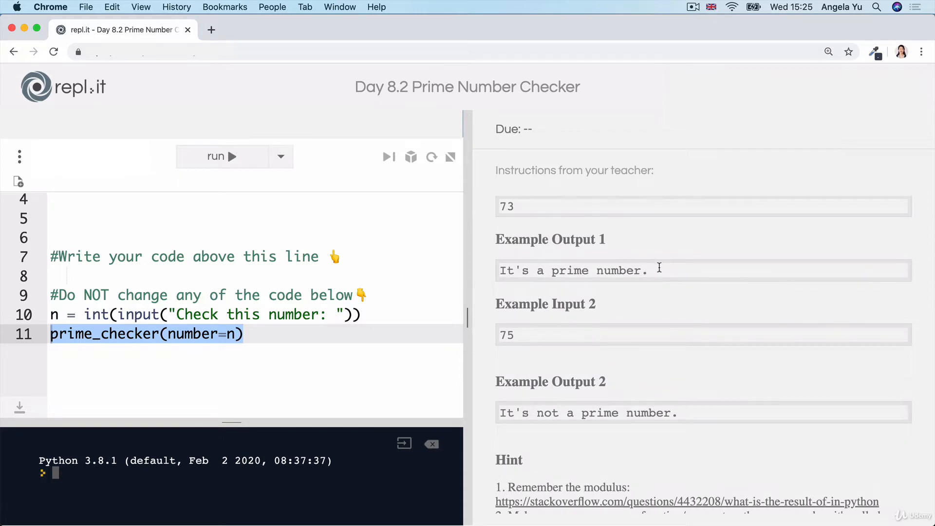
pyautogui.doubleClick(572, 270)
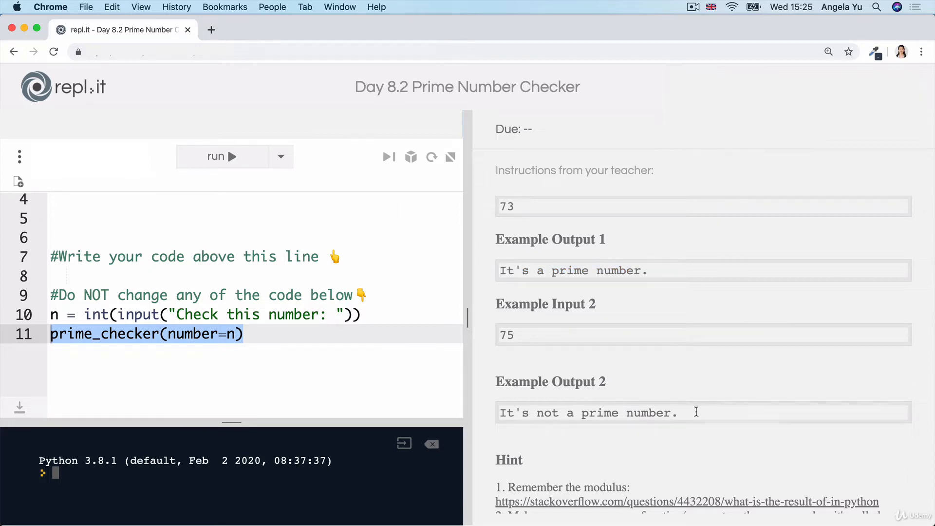
pyautogui.scroll(-3)
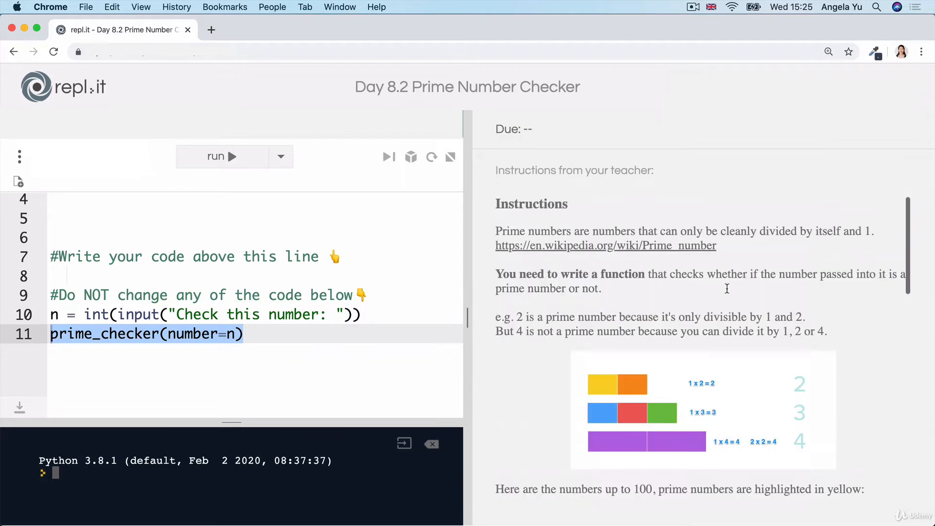
pyautogui.moveTo(750, 286)
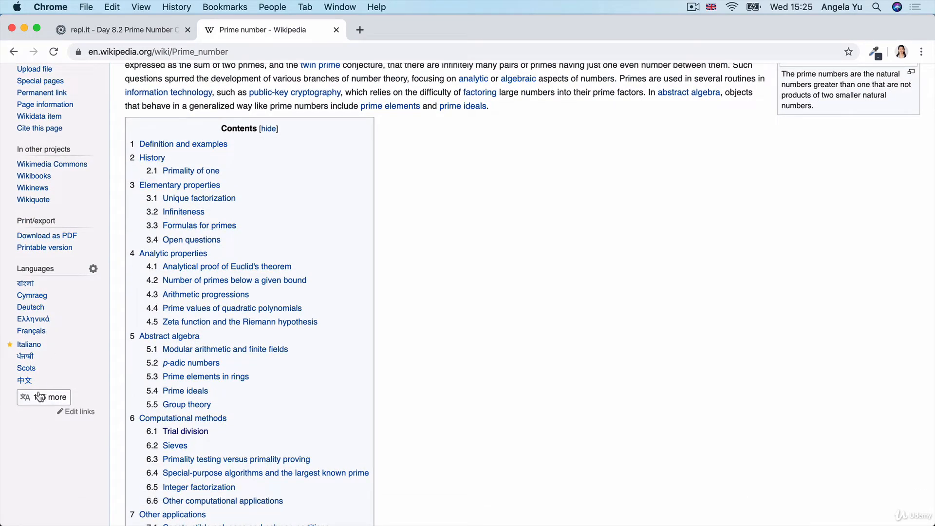
# Step: Scroll to the top of the Wikipedia Prime number article and close its tab
pyautogui.click(44, 397)
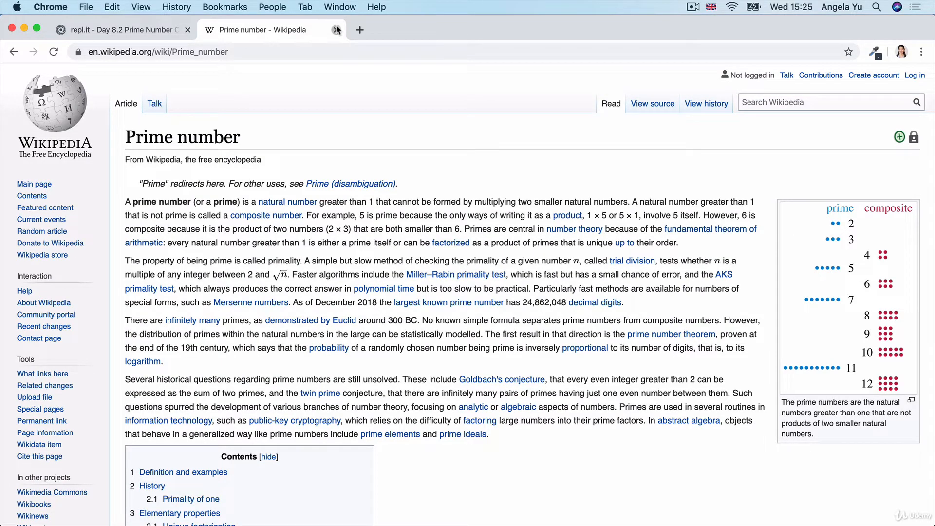
pyautogui.click(123, 29)
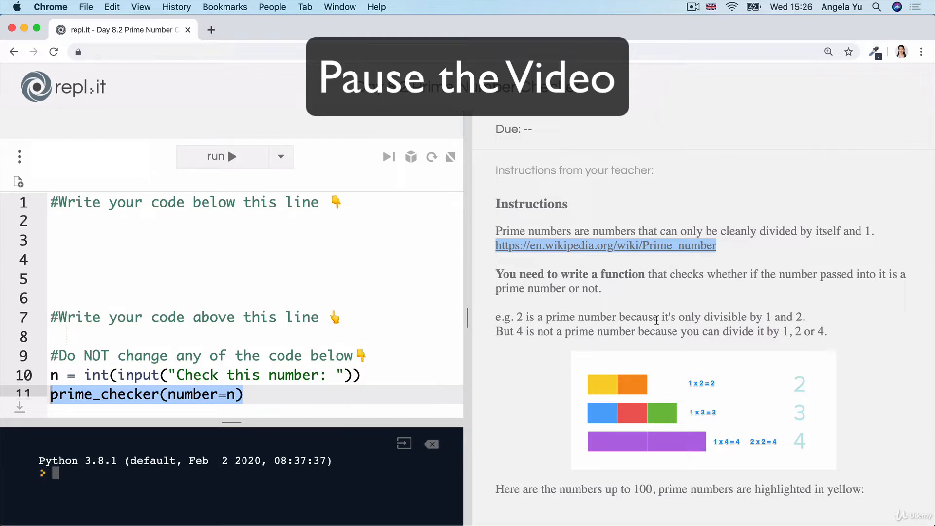
pyautogui.moveTo(668, 326)
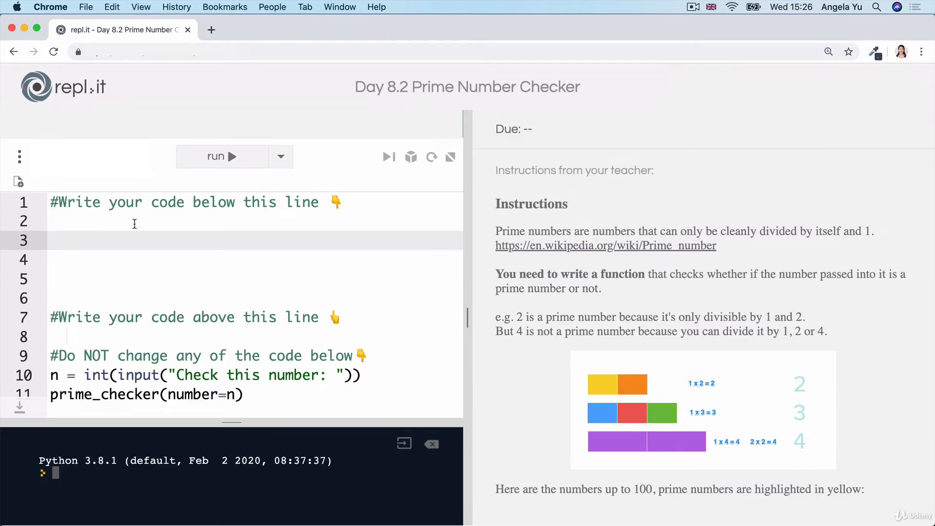
# Step: Write the function header def prime_checker(number): on line 2
pyautogui.write('def')
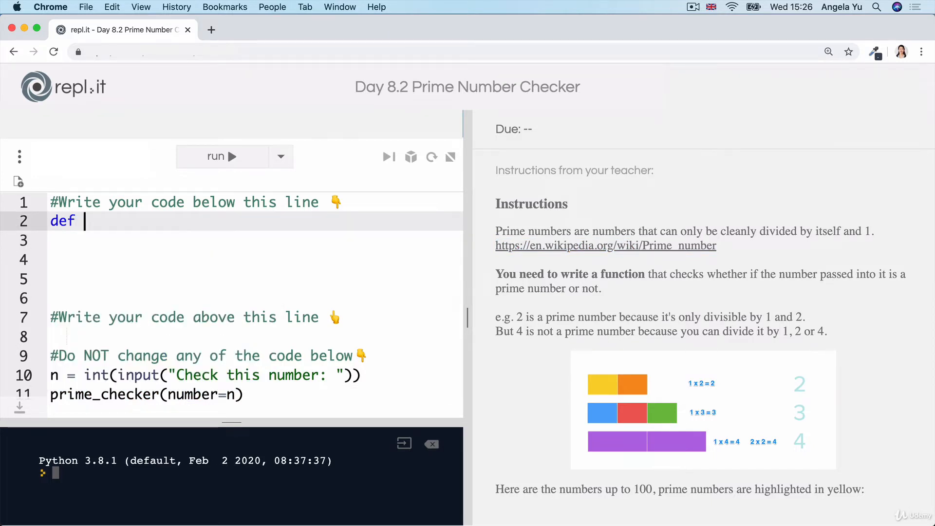
pyautogui.write('prime_checker')
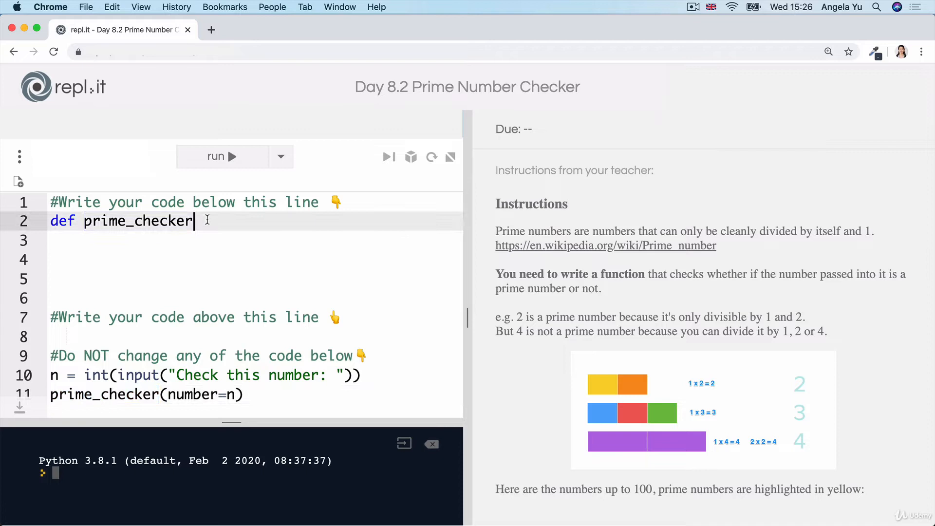
pyautogui.write('()')
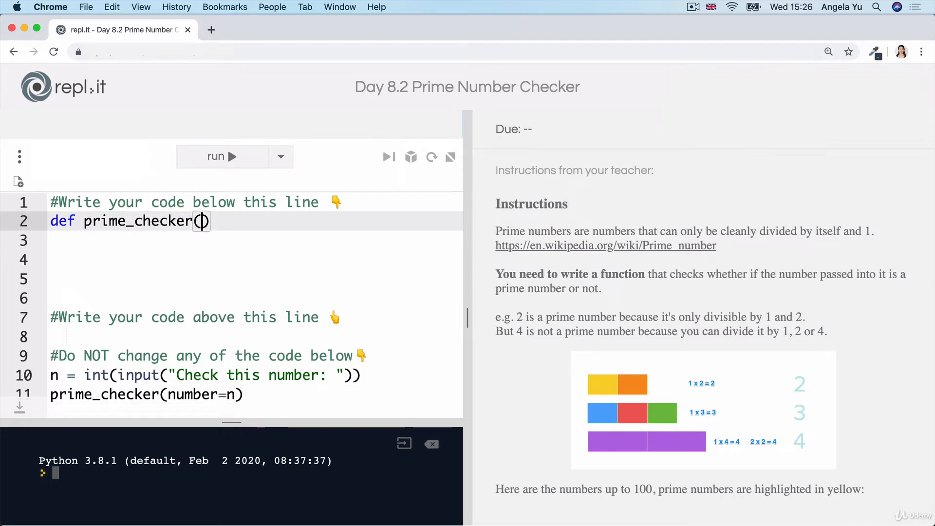
pyautogui.write('number')
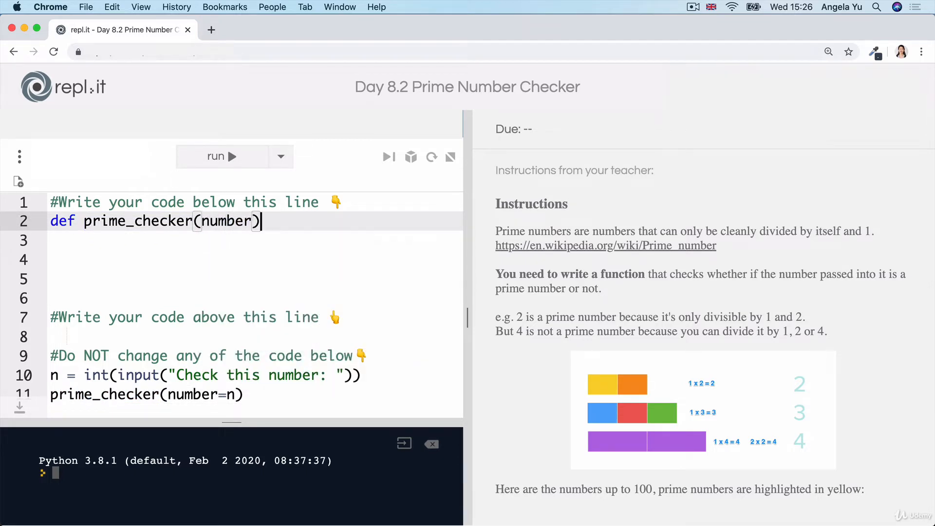
pyautogui.write(':')
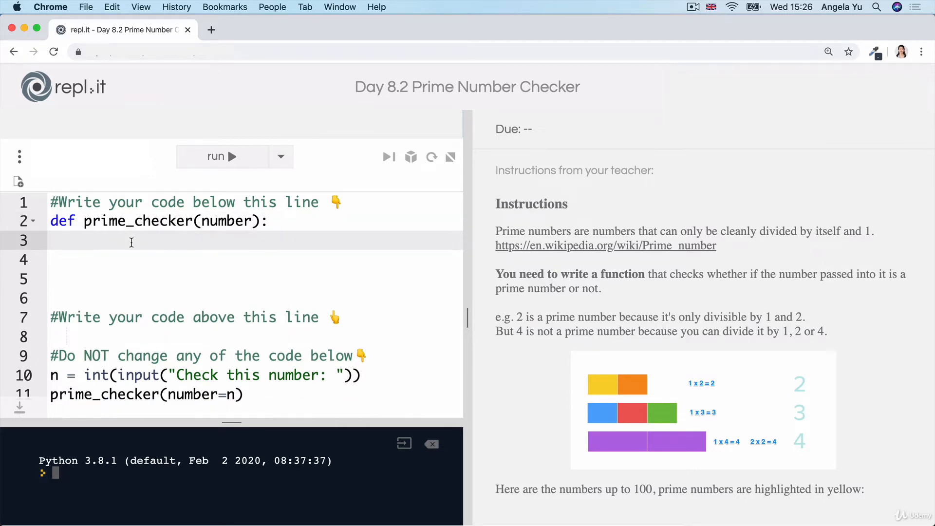
pyautogui.moveTo(166, 237)
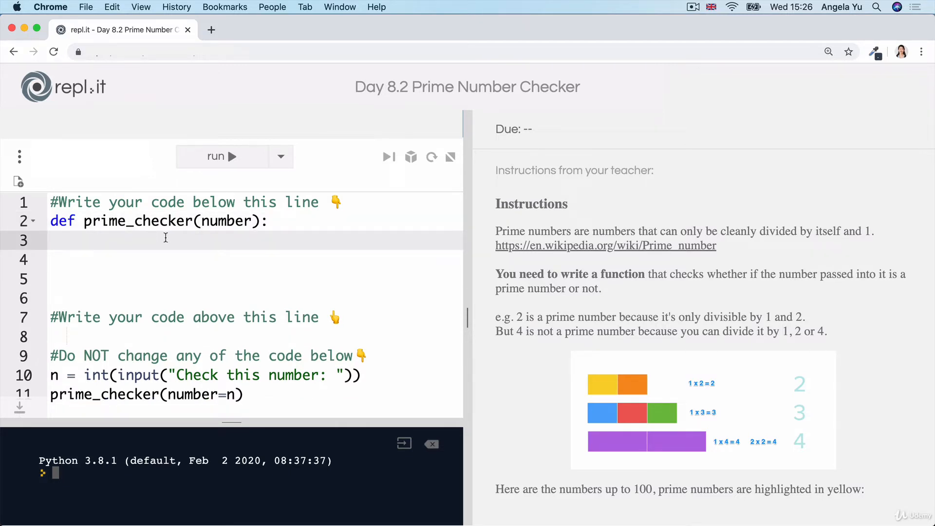
pyautogui.moveTo(535, 335)
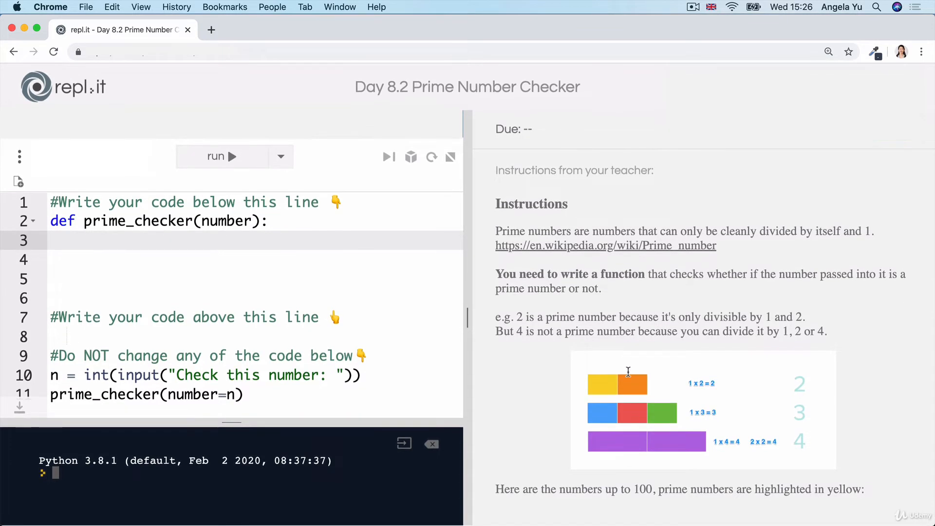
pyautogui.moveTo(727, 234)
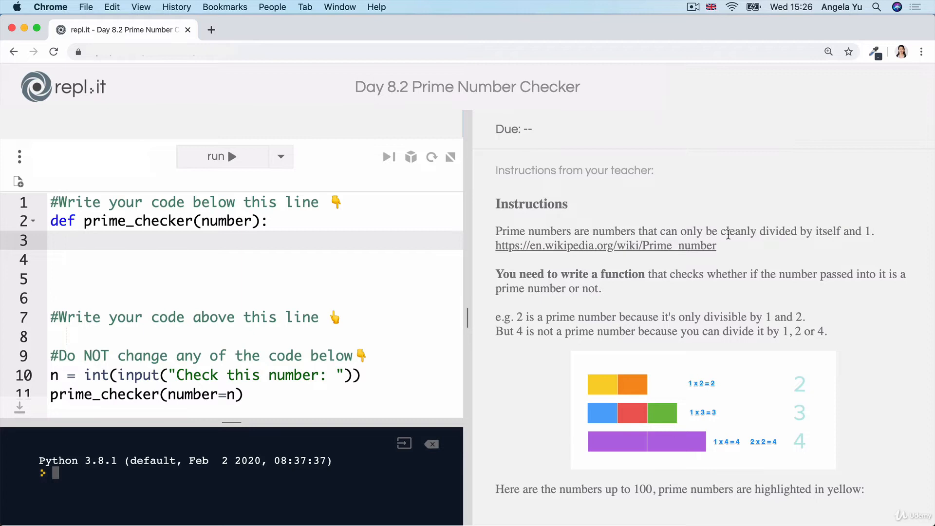
# Step: Highlight the divisibility rule and hint, then follow the stackoverflow.com modulus link
pyautogui.moveTo(722, 231); pyautogui.dragTo(838, 231)
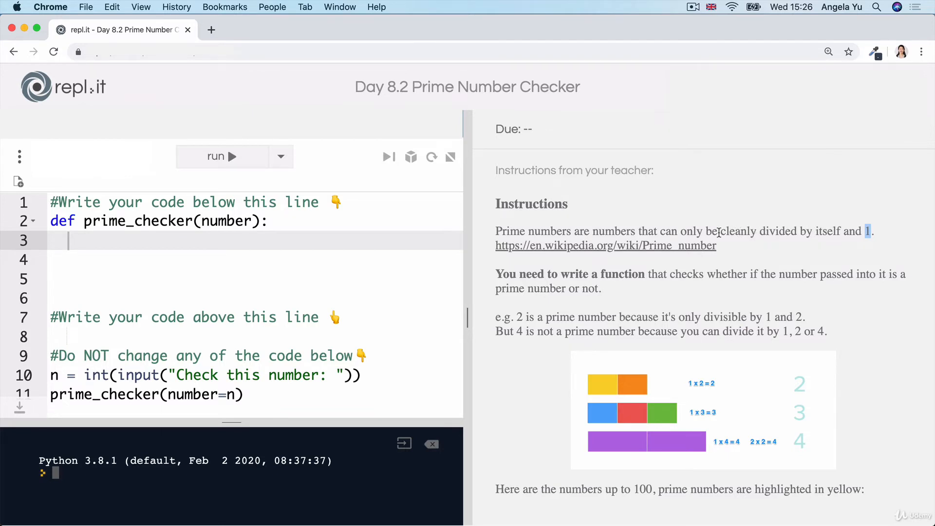
pyautogui.moveTo(723, 231)
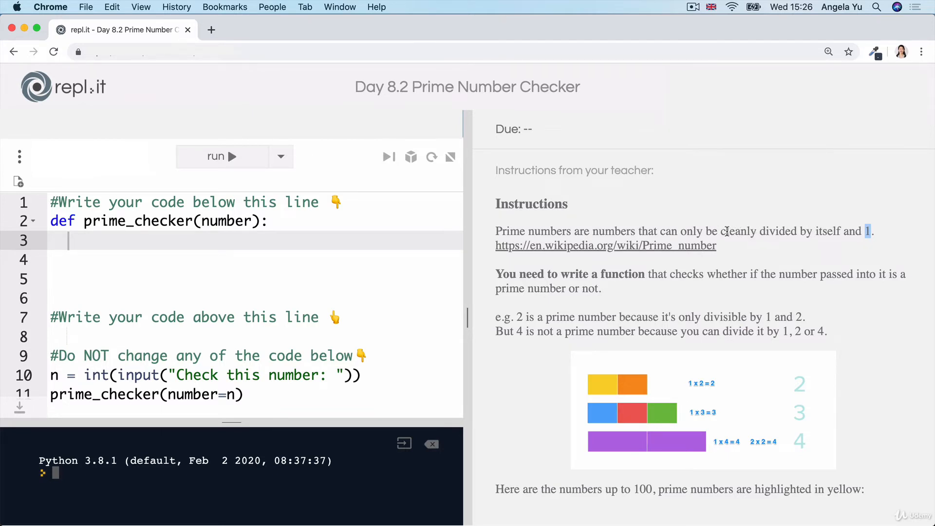
pyautogui.scroll(-3)
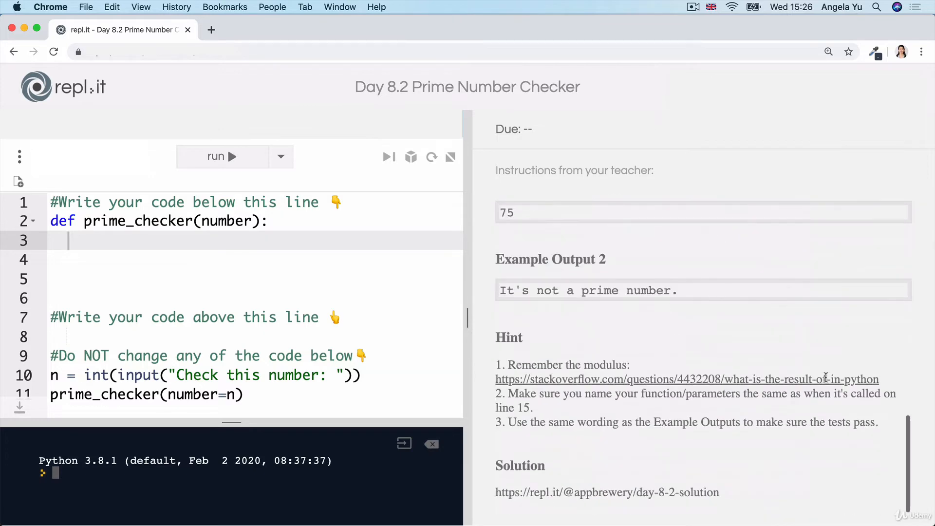
pyautogui.moveTo(496, 379); pyautogui.dragTo(879, 379)
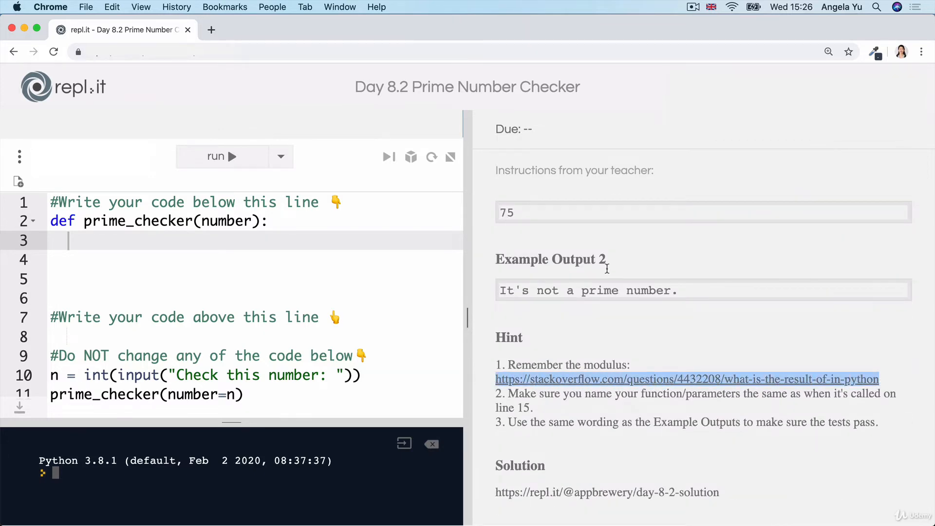
pyautogui.click(685, 379)
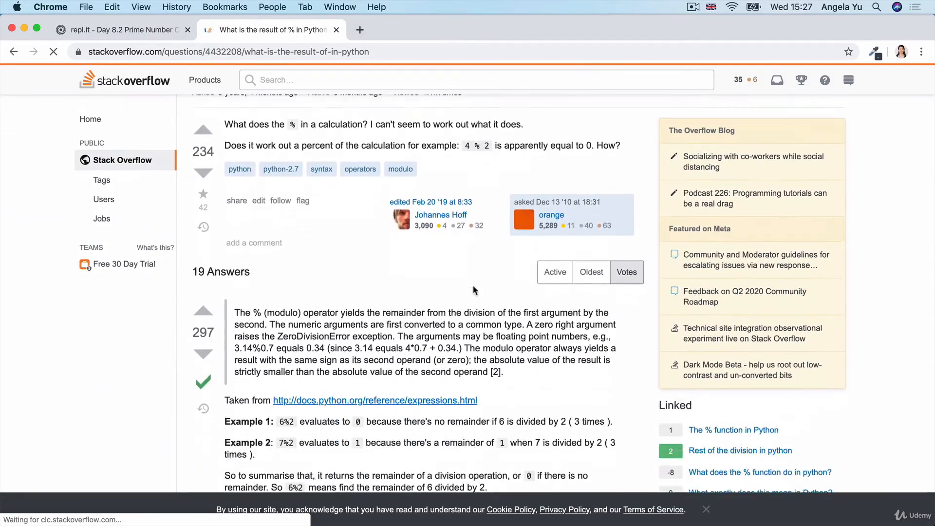
pyautogui.scroll(-3)
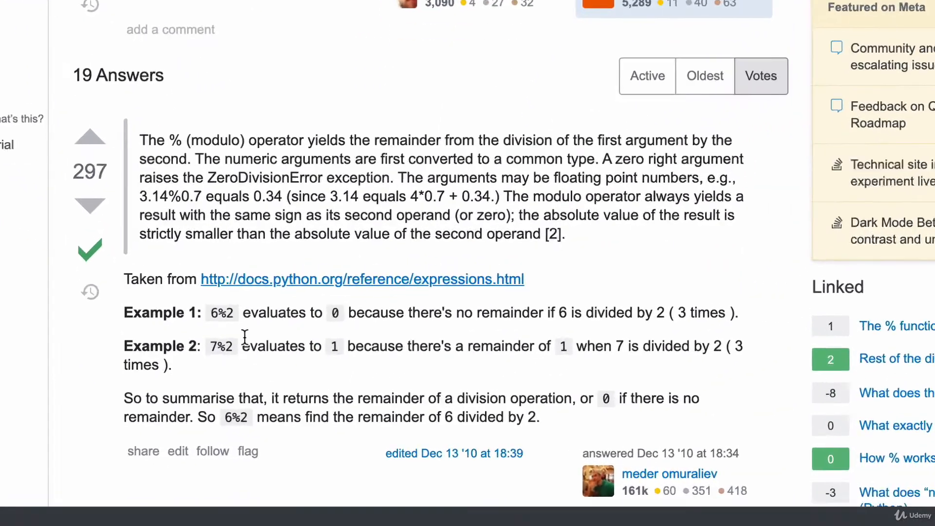
pyautogui.scroll(-3)
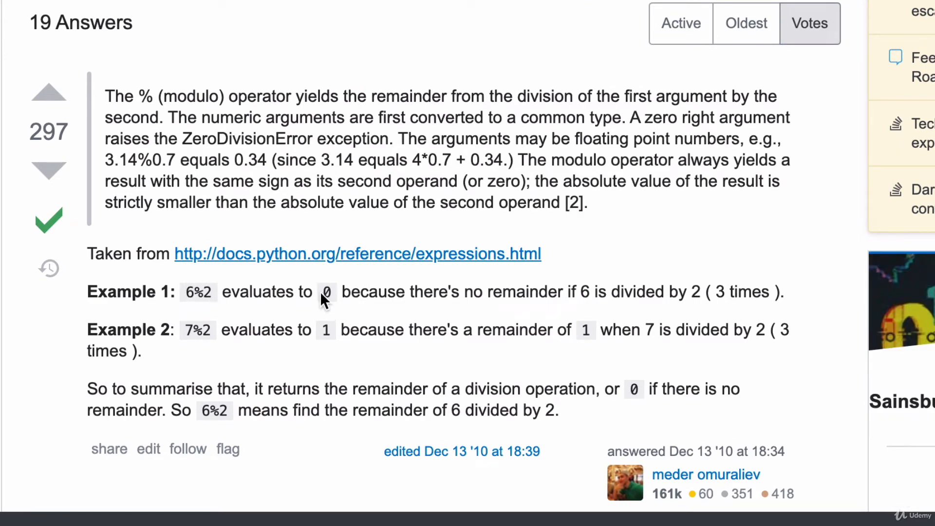
pyautogui.moveTo(584, 292)
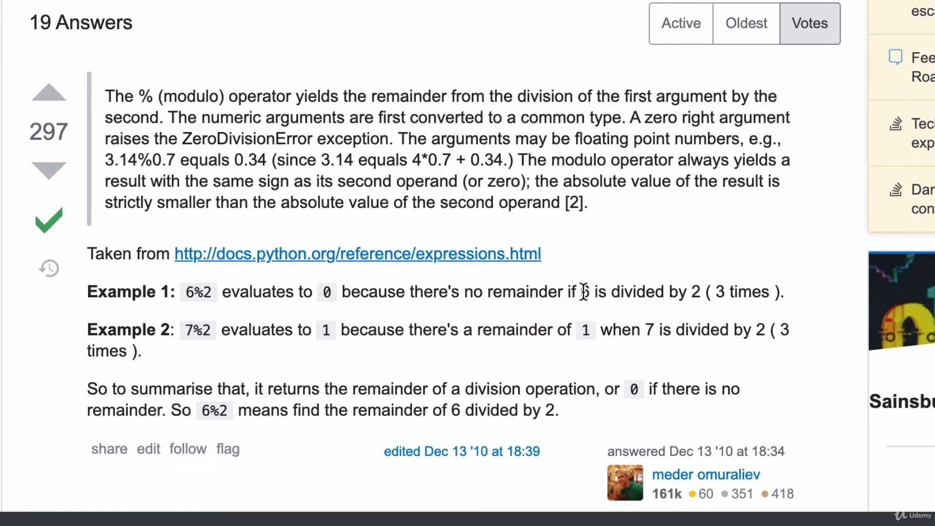
pyautogui.moveTo(698, 281)
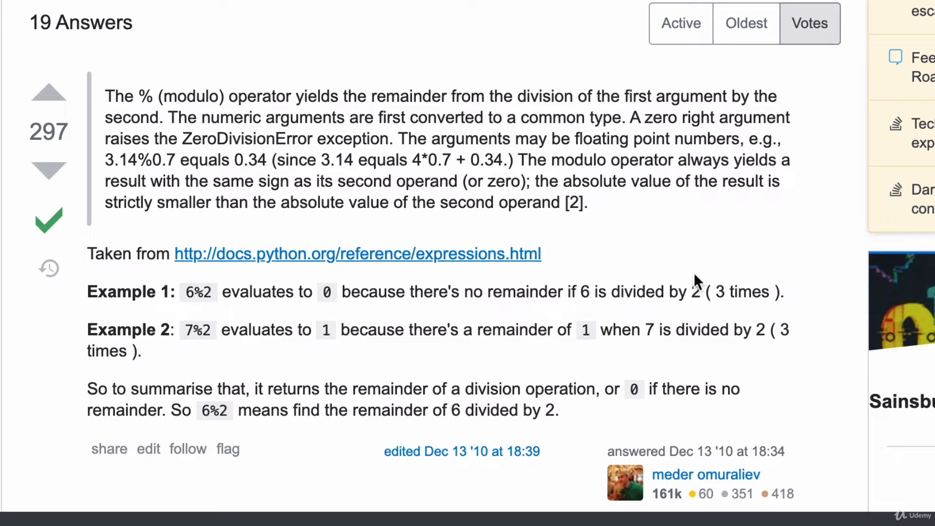
pyautogui.moveTo(236, 334)
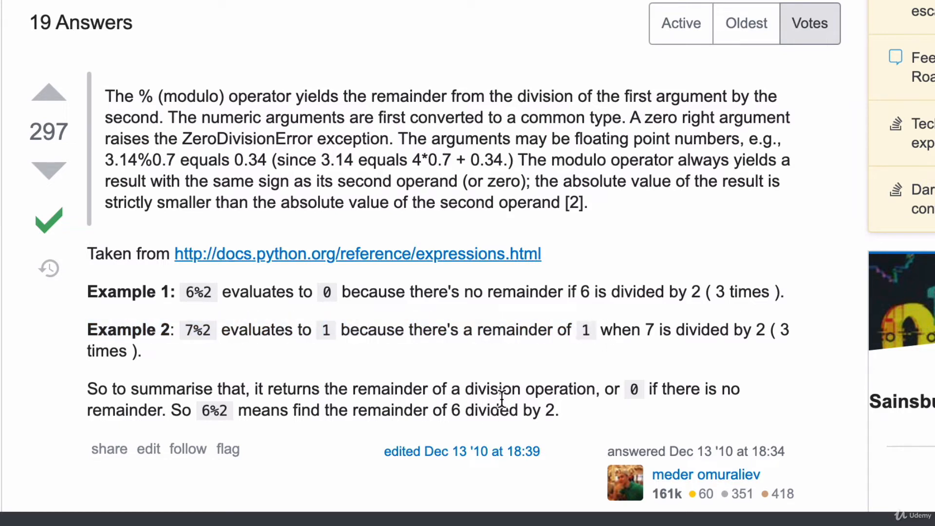
pyautogui.moveTo(756, 330); pyautogui.dragTo(787, 330)
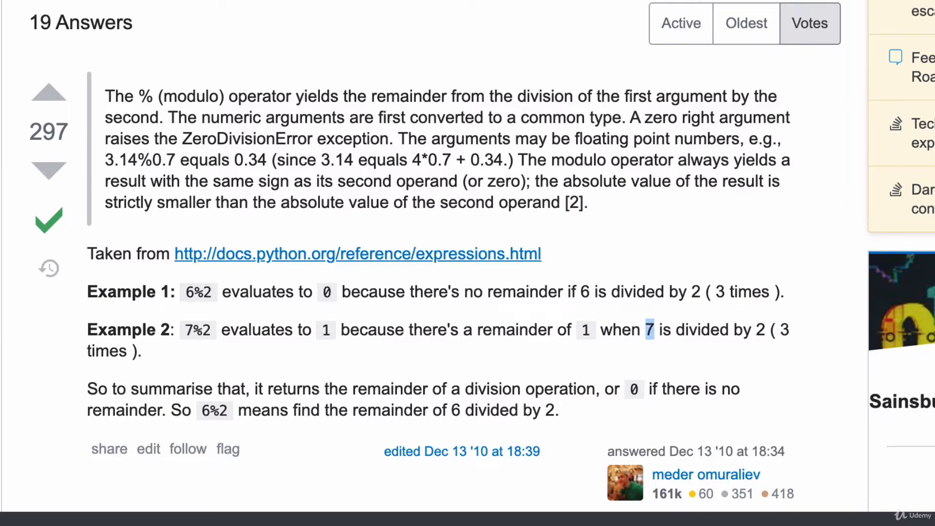
pyautogui.click(119, 29)
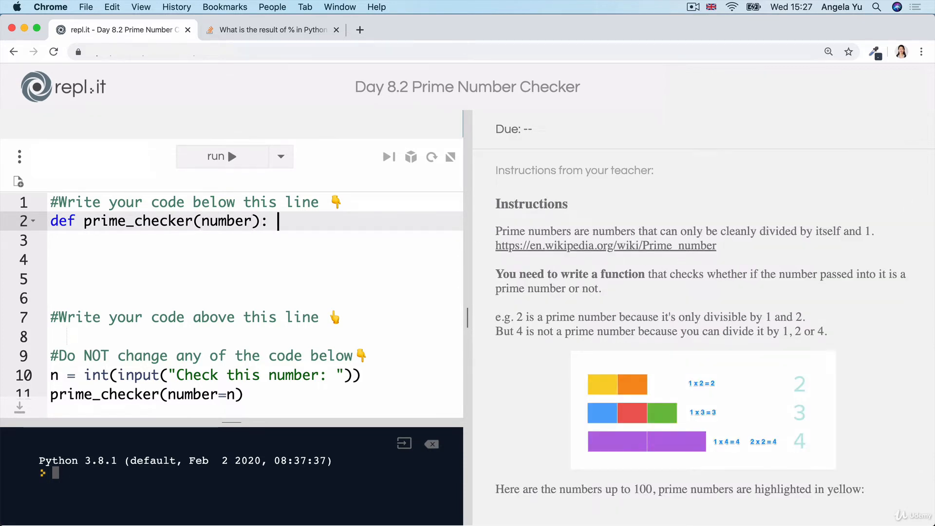
# Step: Add a #number = 7 comment and scratch divisions 7 / 2 through 7 / 6
pyautogui.write('#number =')
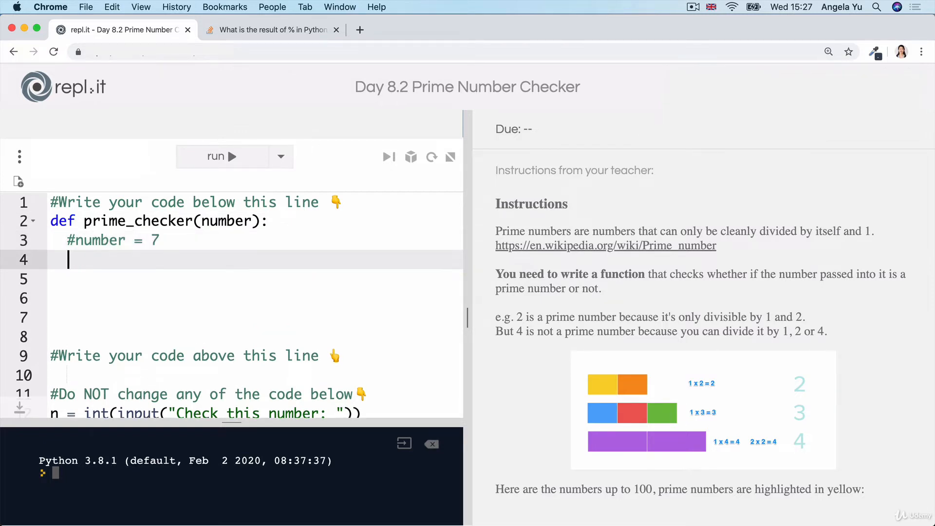
pyautogui.write('7')
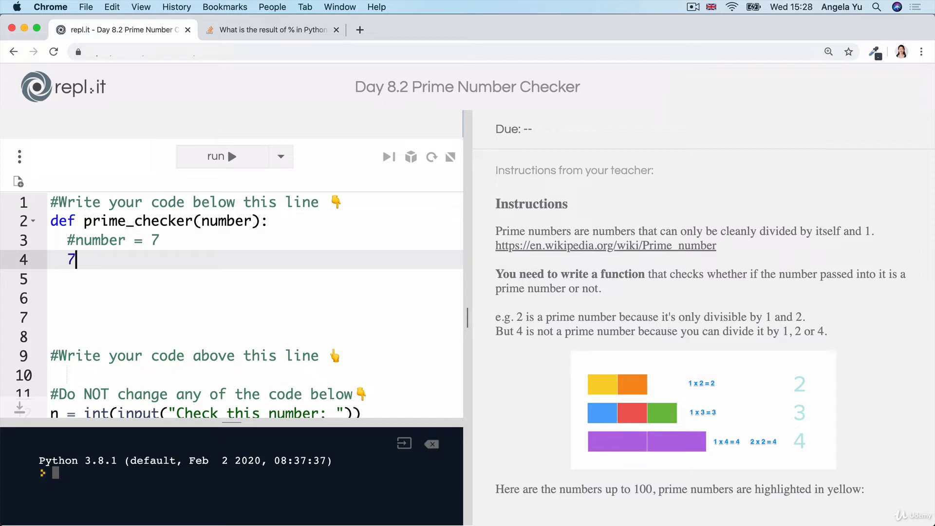
pyautogui.write('/ 2')
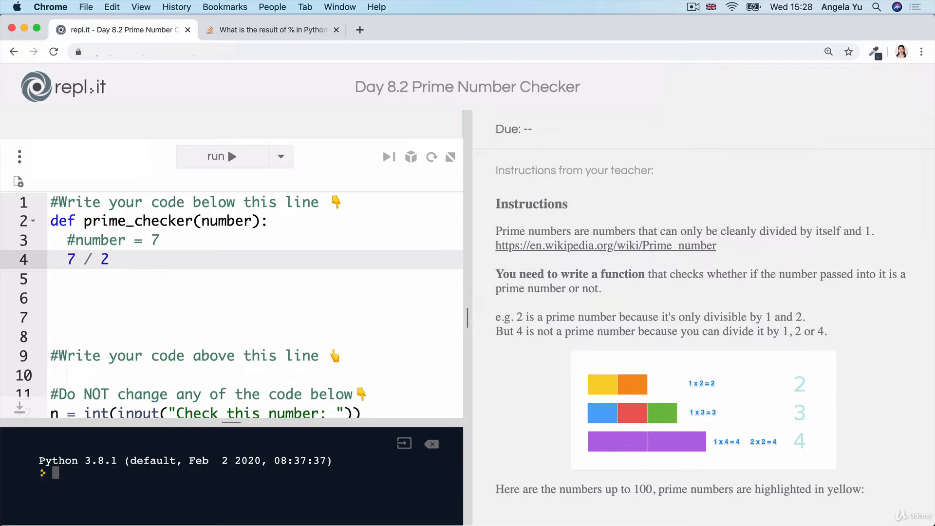
pyautogui.write('=')
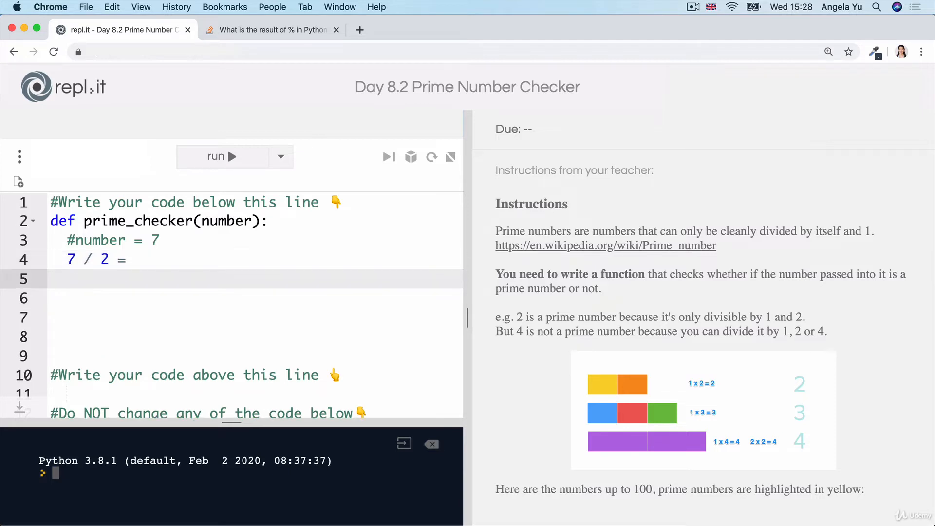
pyautogui.write('7 / 3 =')
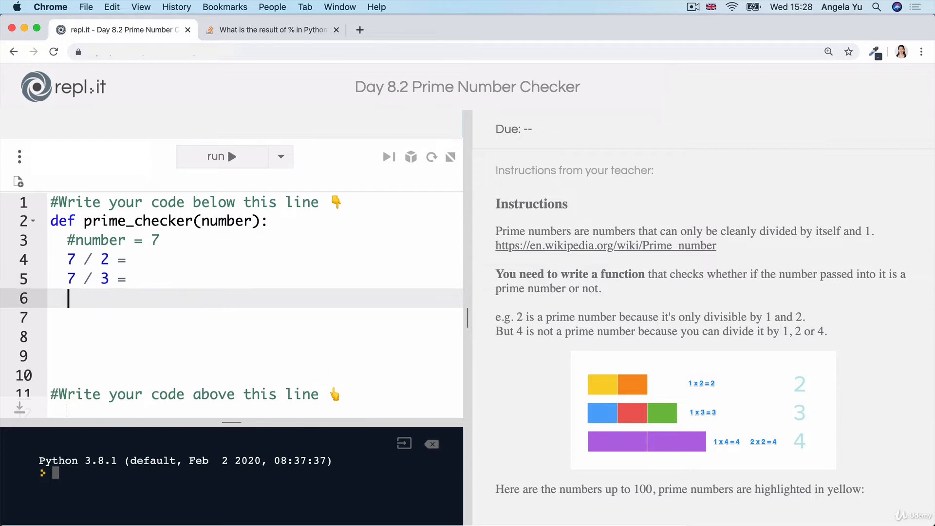
pyautogui.write('7/')
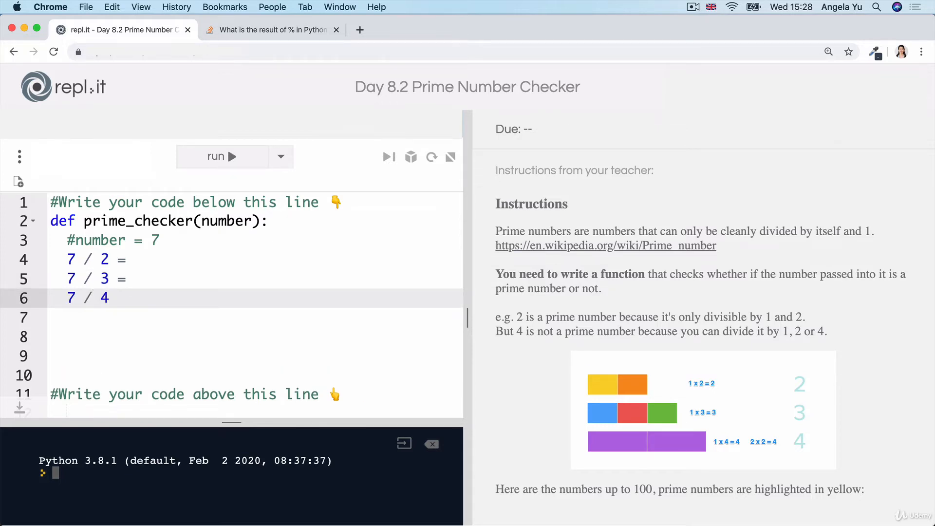
pyautogui.write('7 / 6')
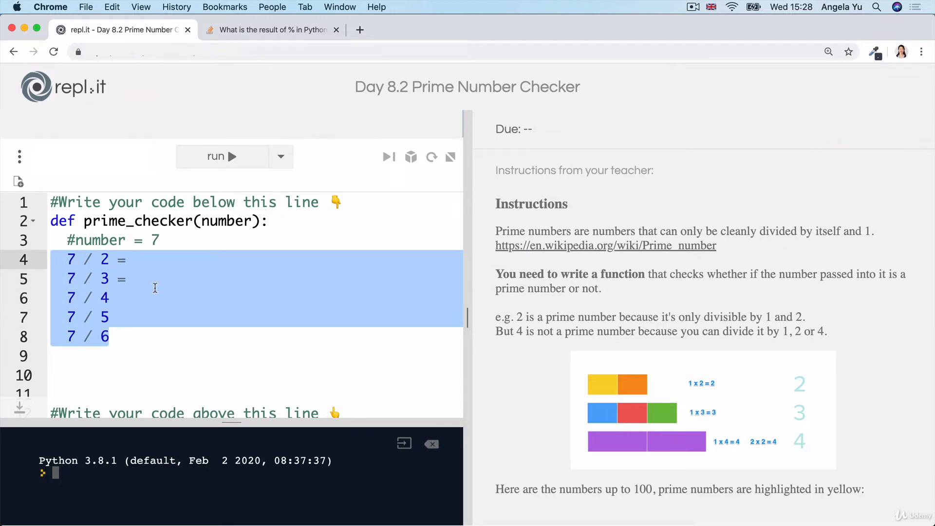
pyautogui.click(128, 259)
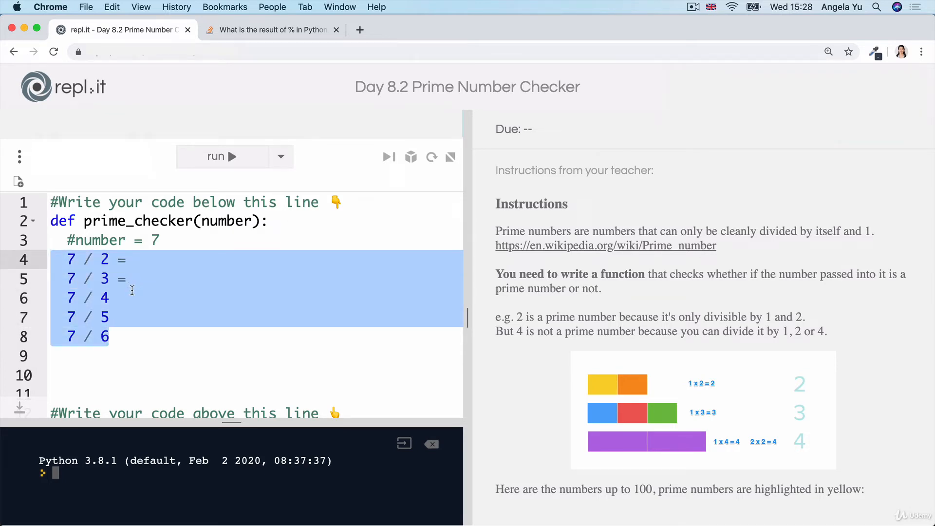
pyautogui.moveTo(130, 333)
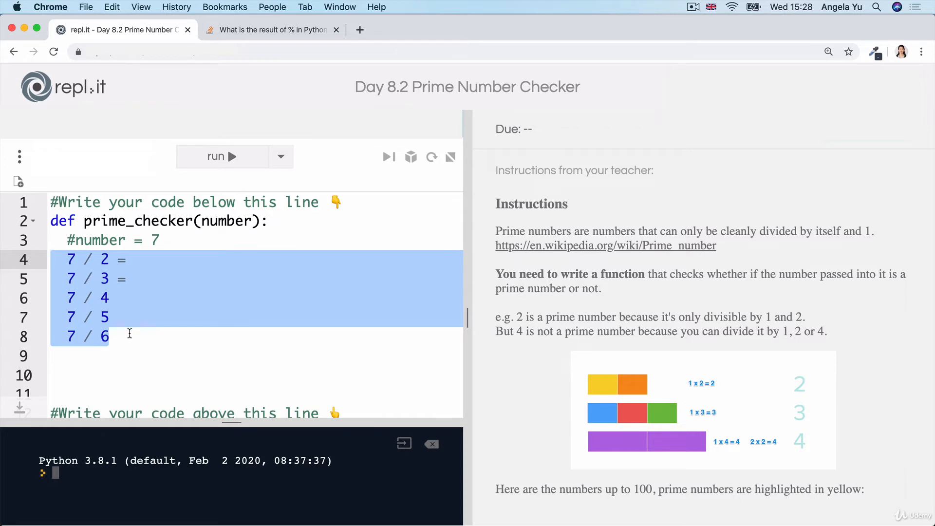
pyautogui.moveTo(117, 281)
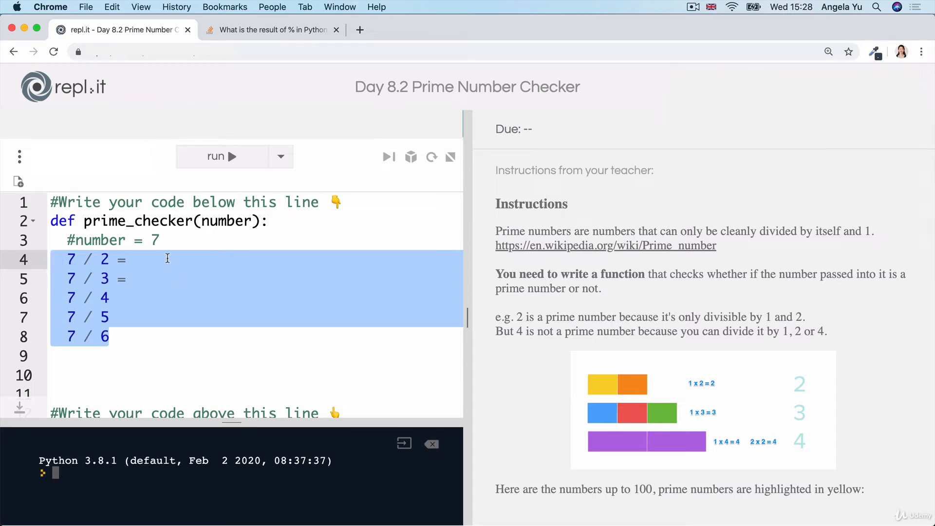
pyautogui.moveTo(554, 307)
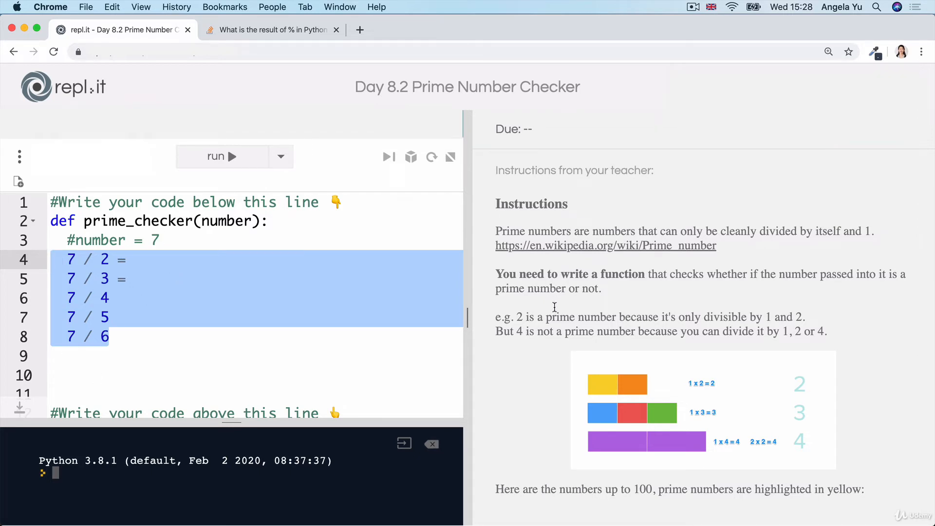
pyautogui.scroll(-3)
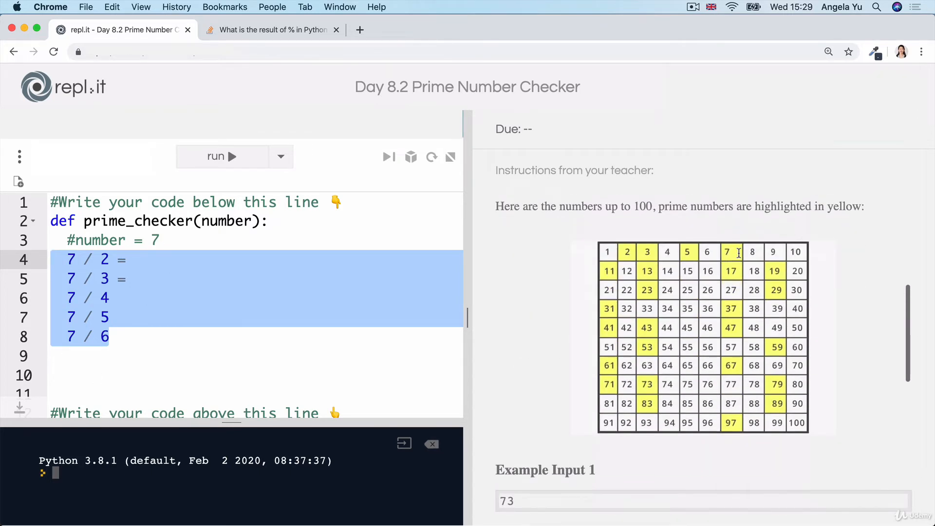
pyautogui.click(158, 240)
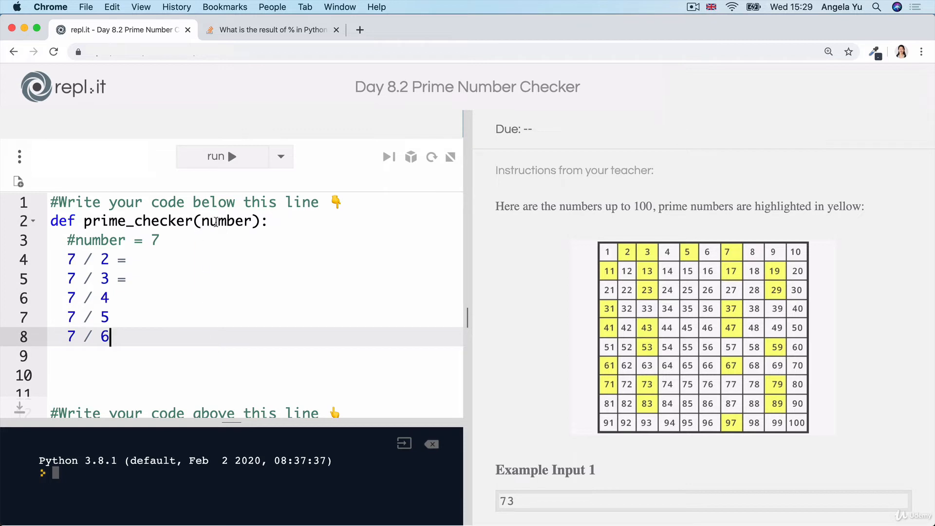
# Step: Add the loop header for i in range(2, number) below the def line
pyautogui.click(283, 226)
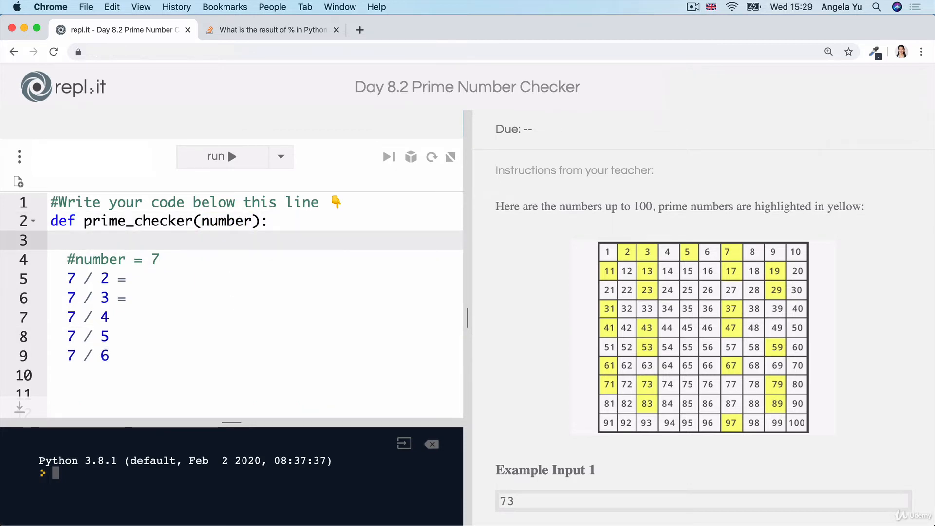
pyautogui.write('for')
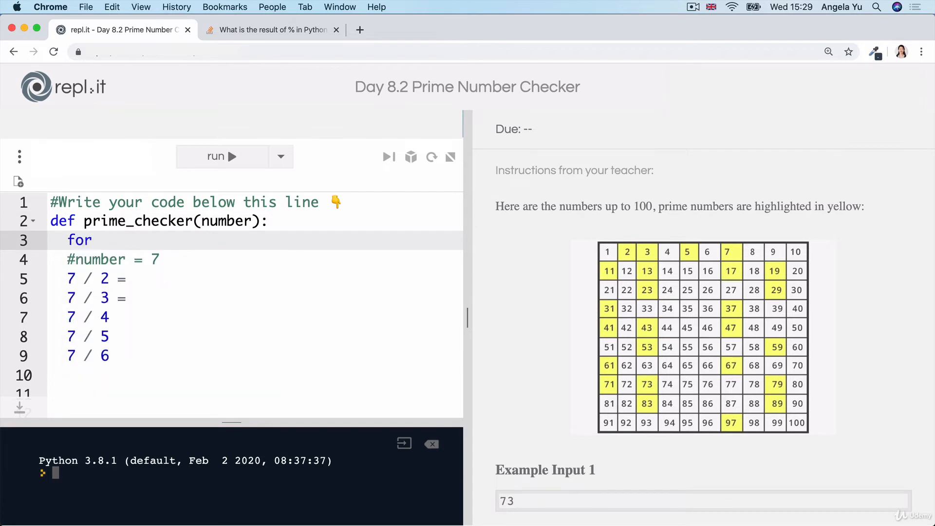
pyautogui.write('i')
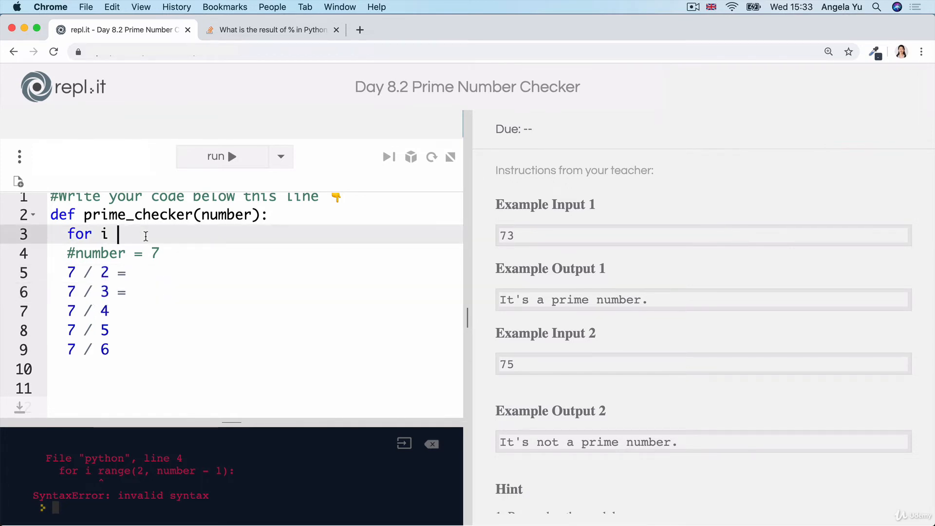
pyautogui.write('in r')
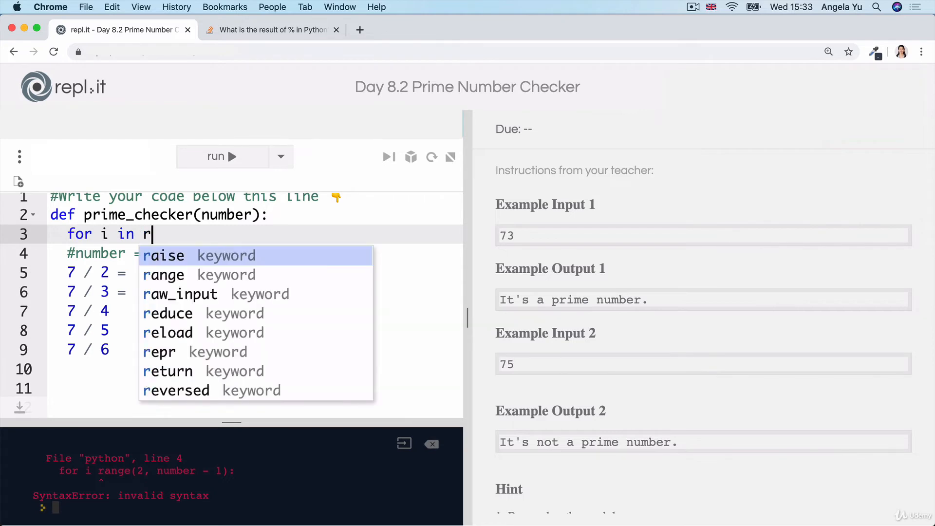
pyautogui.click(162, 274)
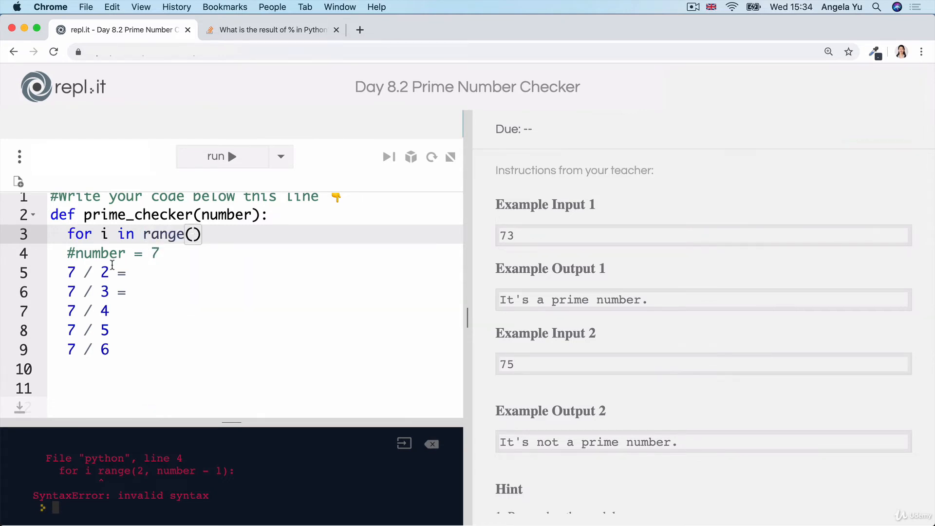
pyautogui.write('2,')
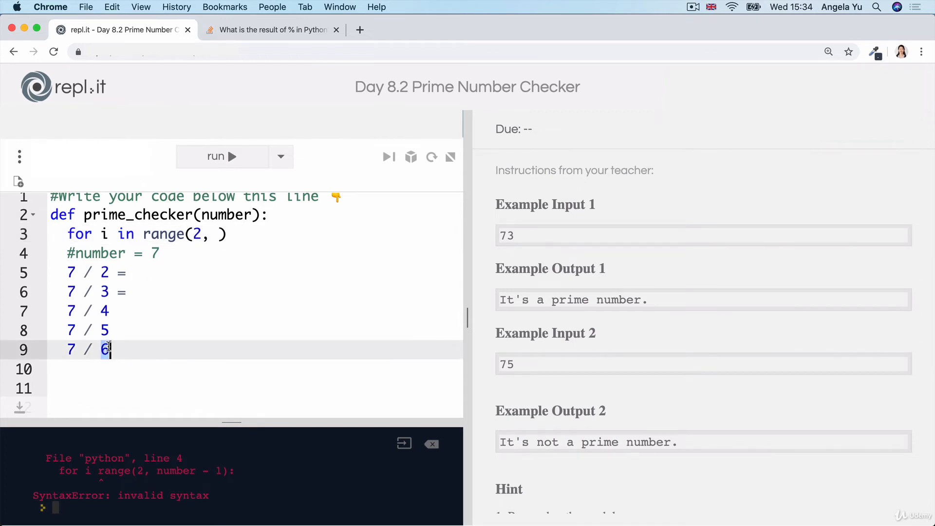
pyautogui.write('number')
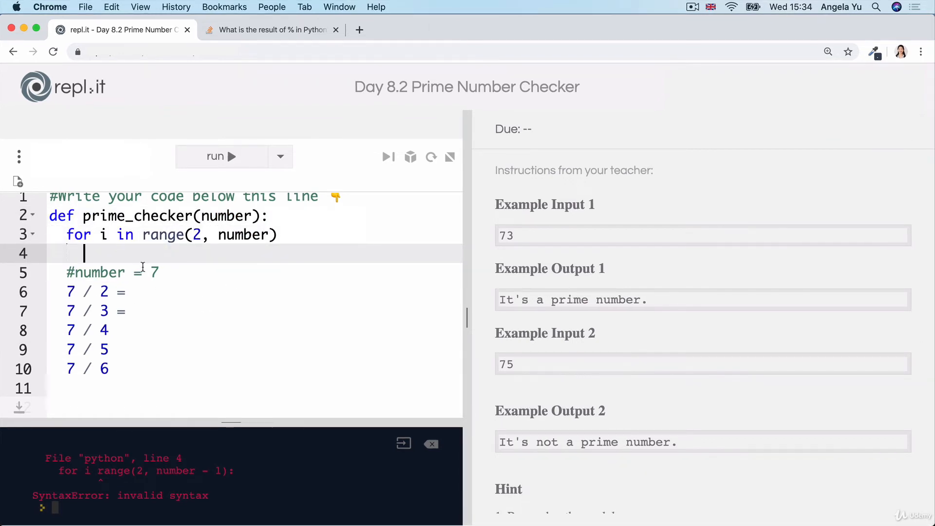
pyautogui.moveTo(196, 291)
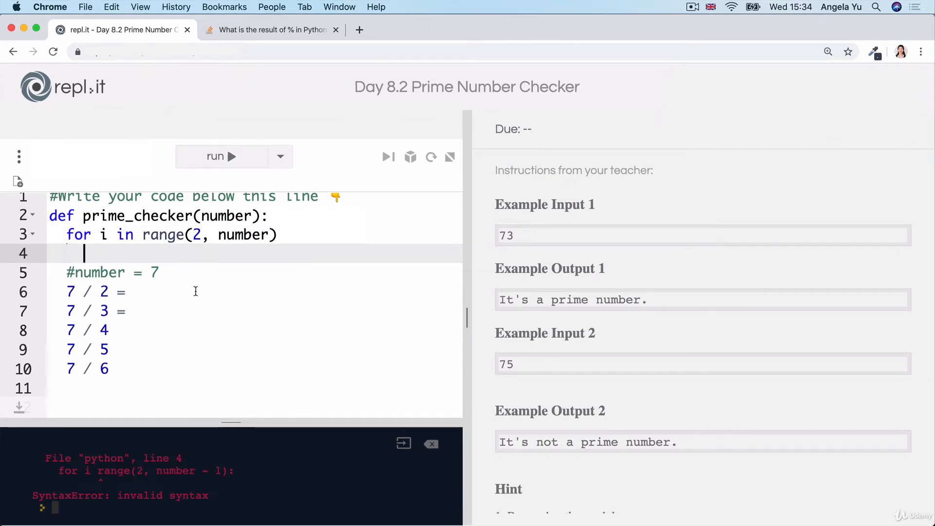
# Step: Write the loop condition if number % i == 0 inside the for loop
pyautogui.write('number')
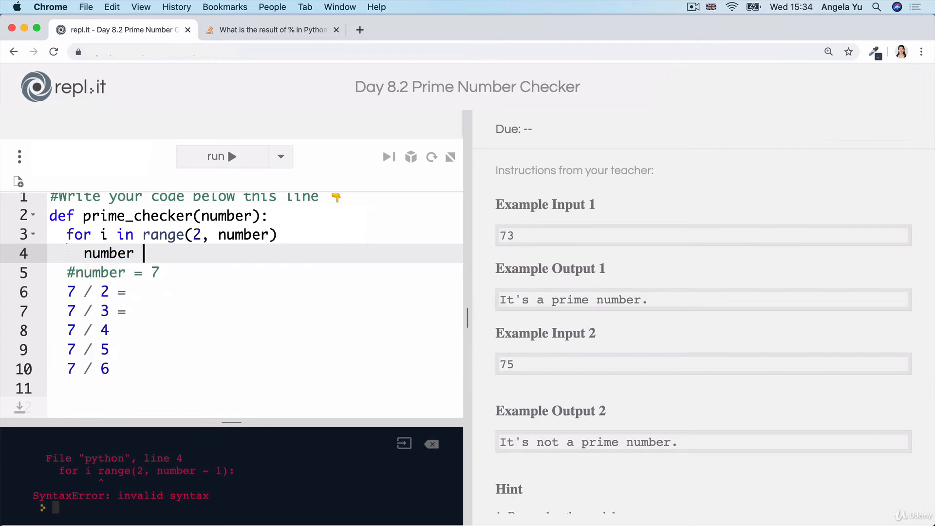
pyautogui.write('%')
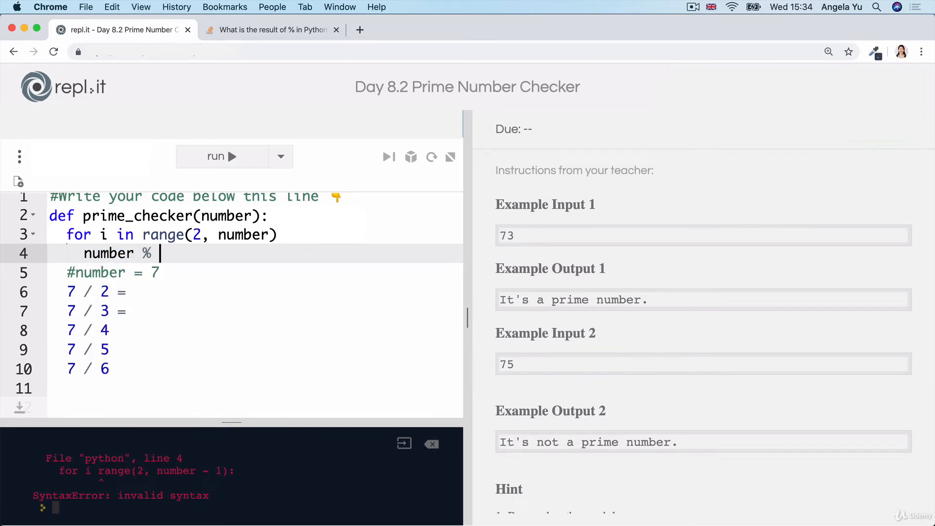
pyautogui.write('i')
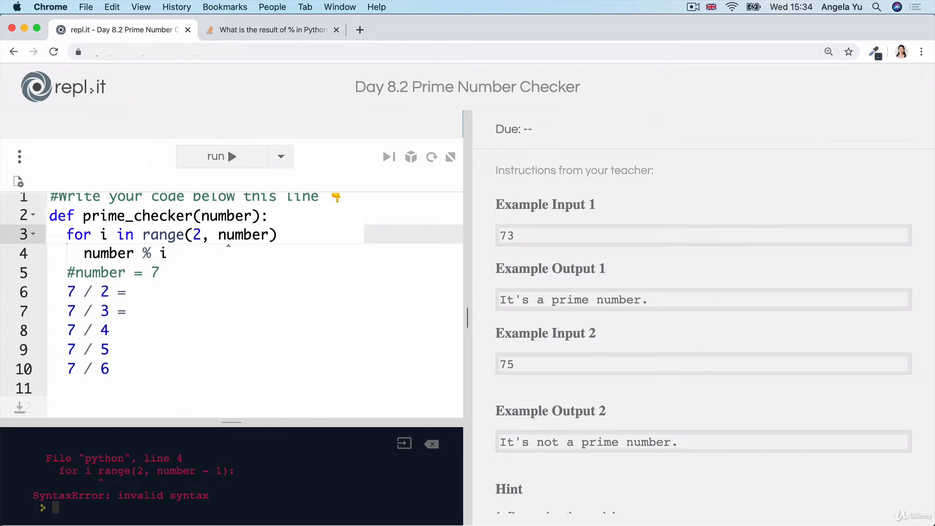
pyautogui.doubleClick(88, 311)
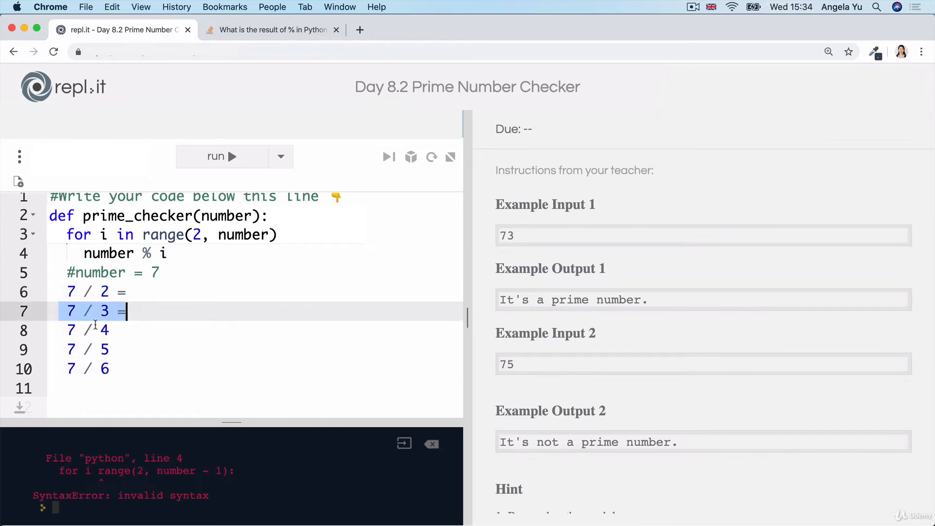
pyautogui.click(110, 349)
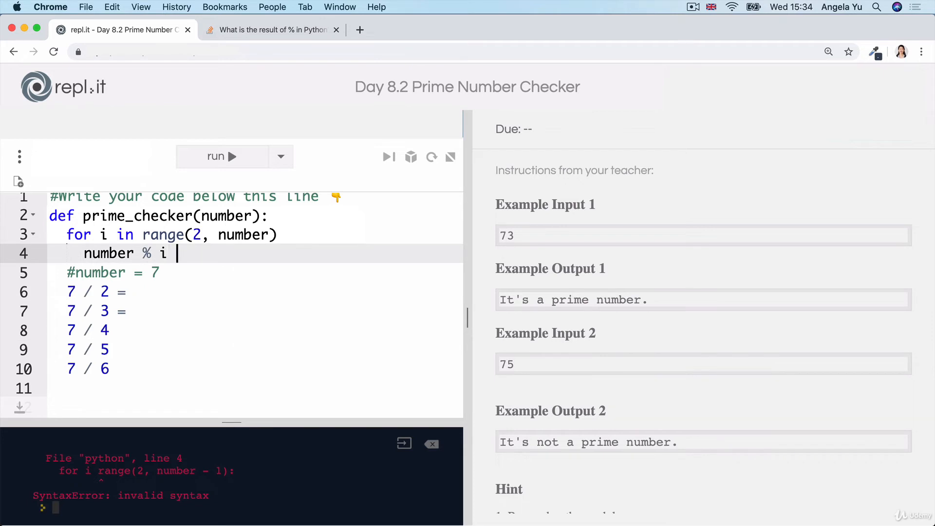
pyautogui.write('==')
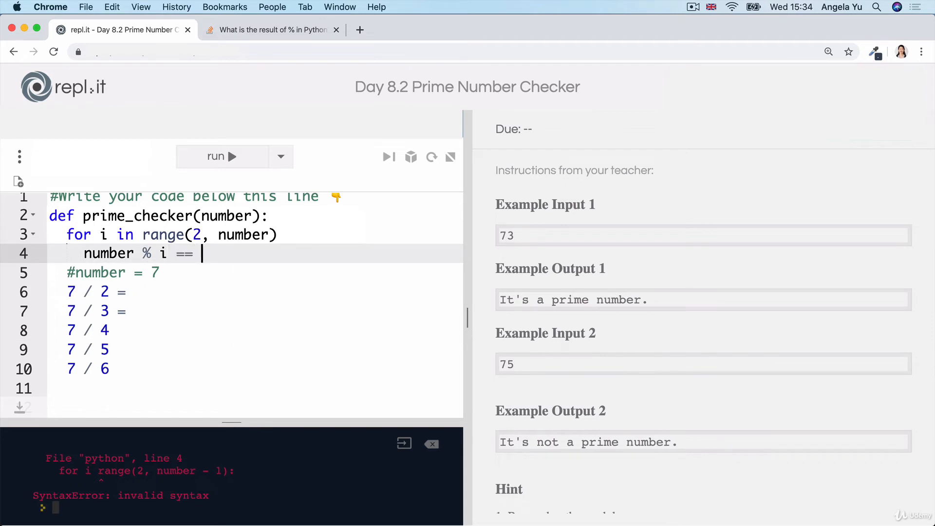
pyautogui.write('0:')
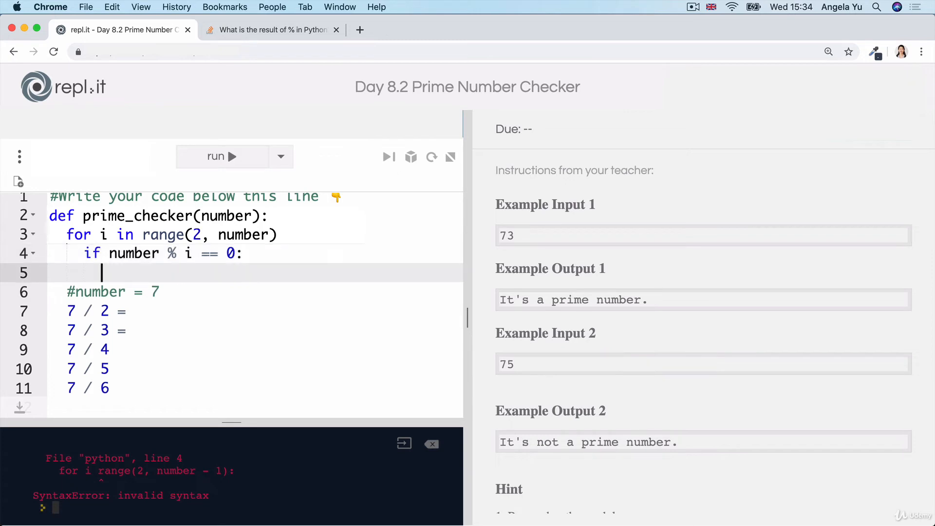
# Step: Add a #Not a prime comment under the modulo check
pyautogui.write('#Not a prime')
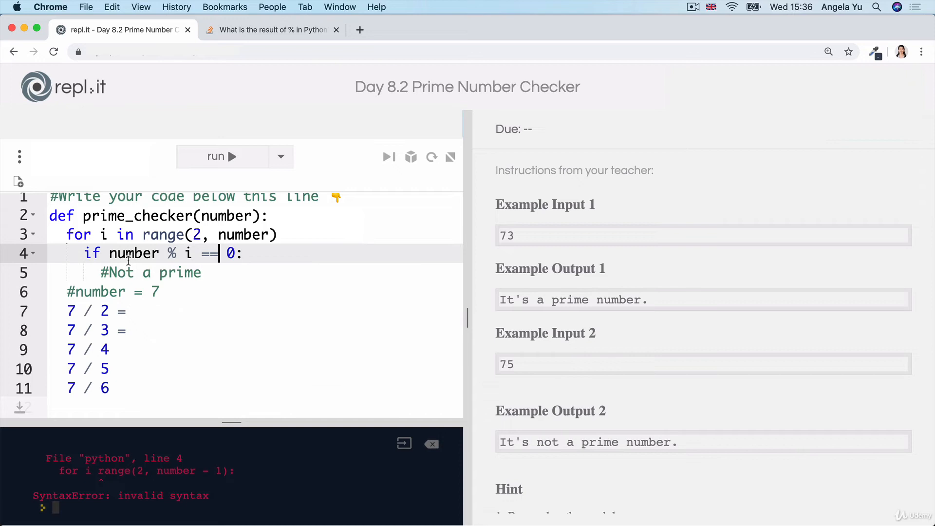
pyautogui.doubleClick(134, 253)
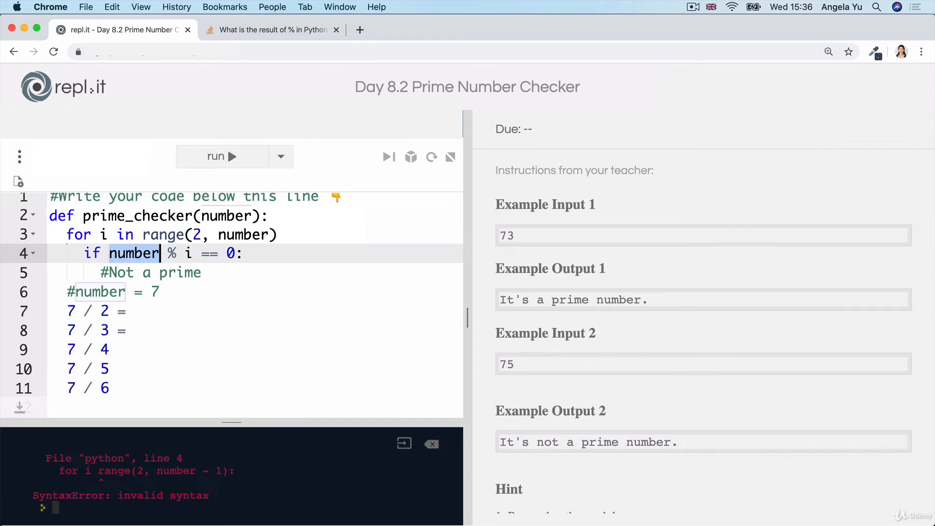
pyautogui.doubleClick(133, 253)
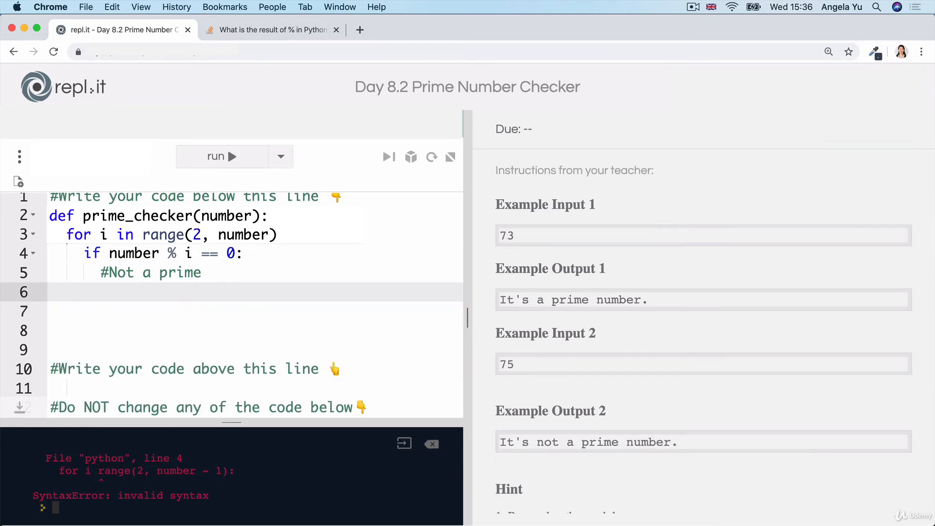
# Step: Add is_prime = True above the loop and replace #Not a prime with is_prime = False
pyautogui.write('#')
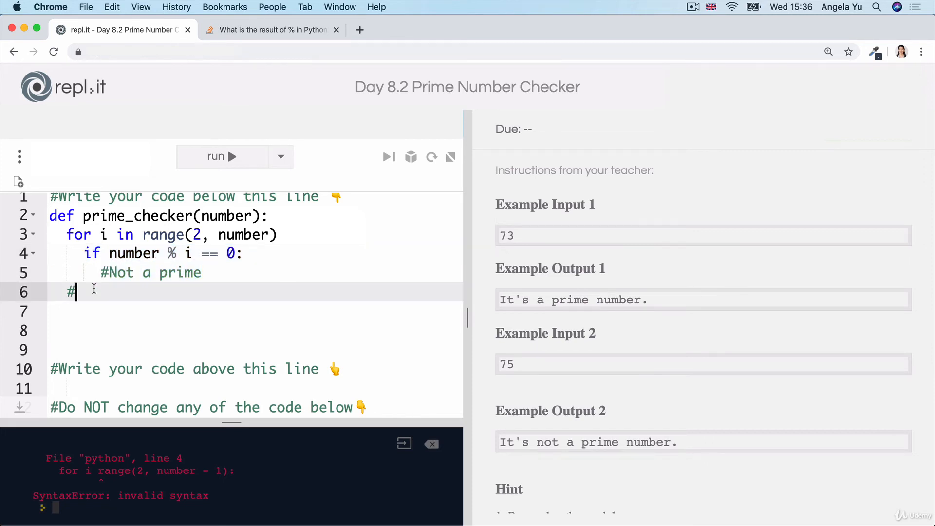
pyautogui.write('Is a')
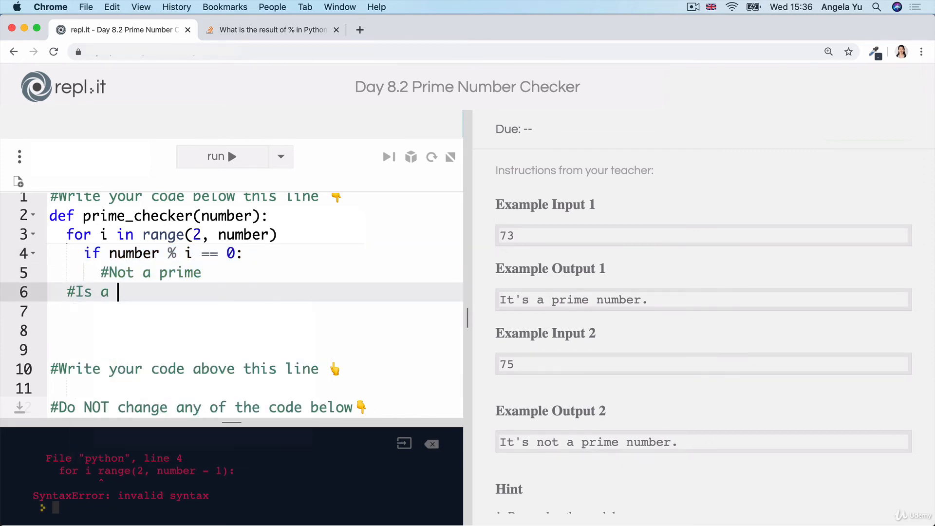
pyautogui.write('prime')
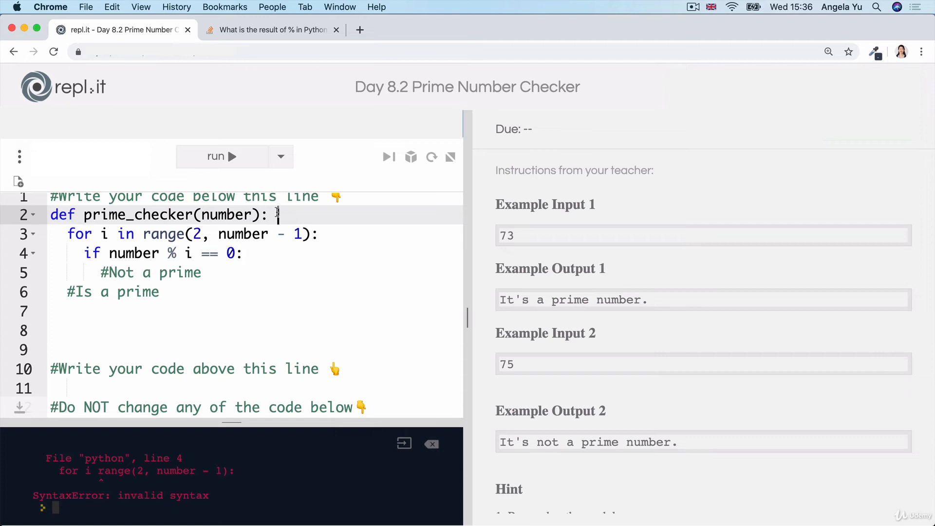
pyautogui.write('is_prime =')
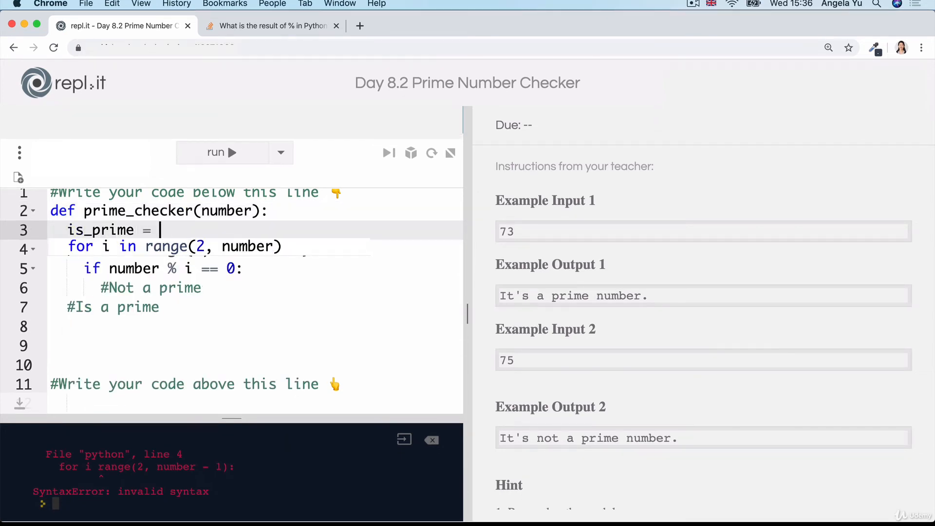
pyautogui.write('True')
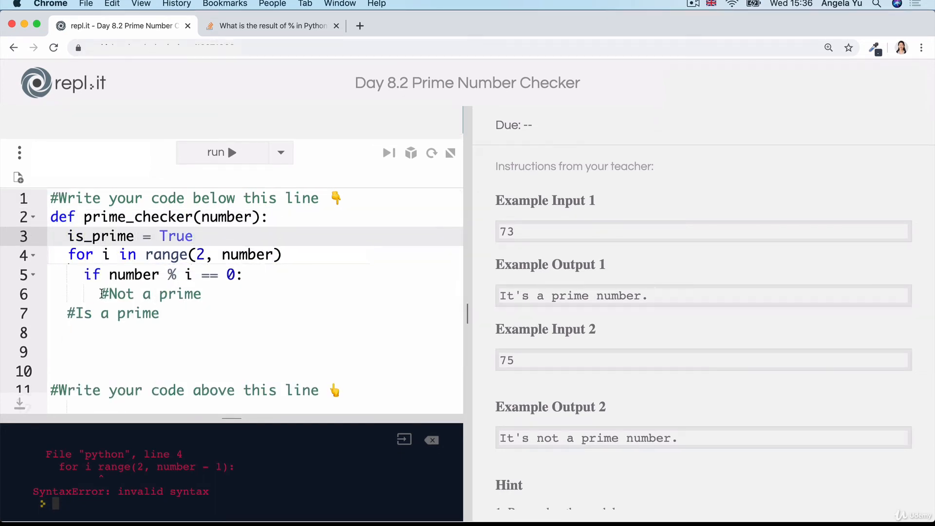
pyautogui.press('Backspace')
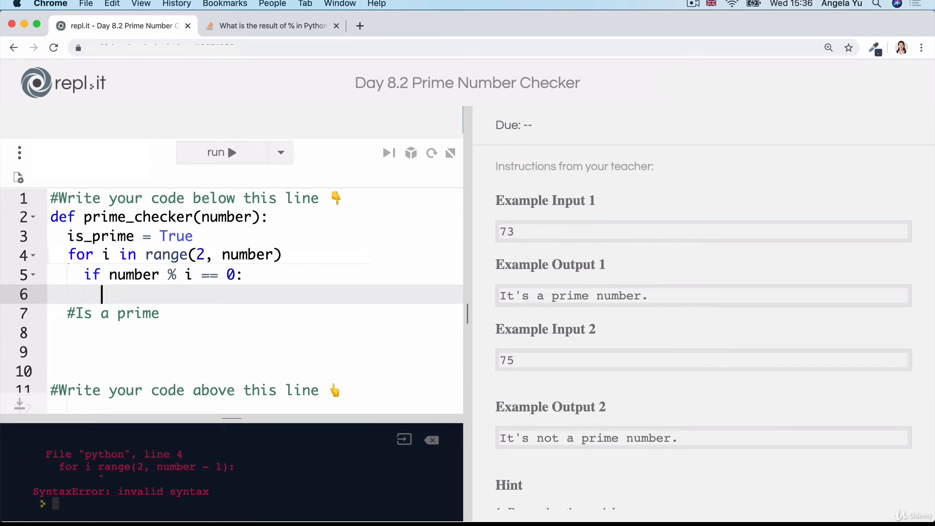
pyautogui.write('is_prime = False')
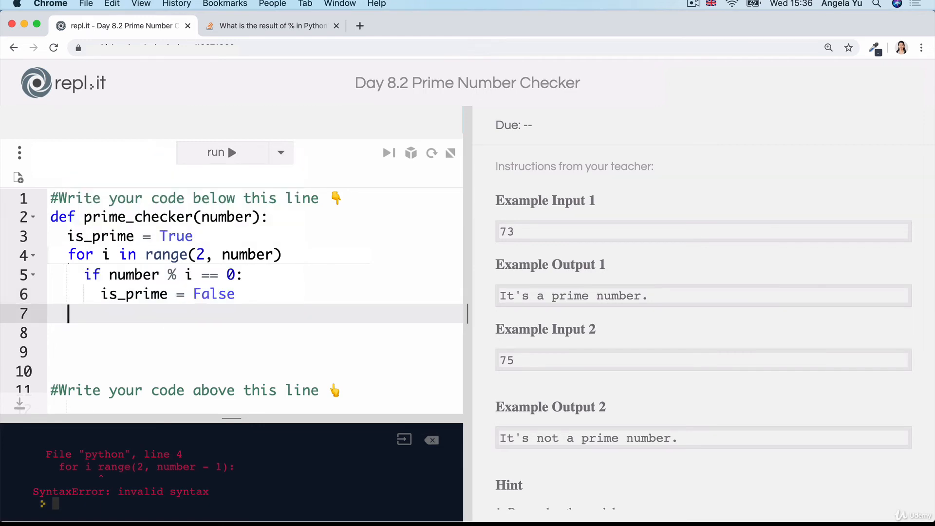
# Step: Add if is_prime: printing "It's a prime number." after the loop
pyautogui.write('if is_prime')
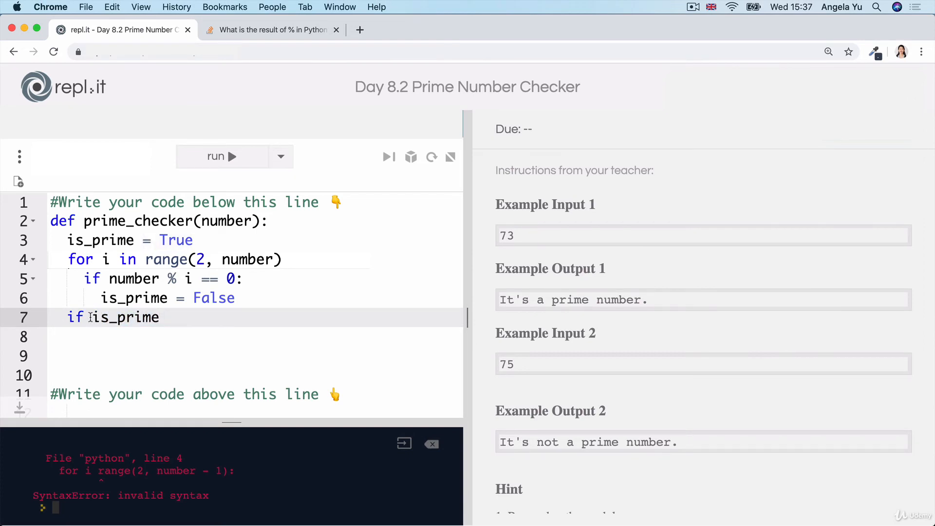
pyautogui.doubleClick(126, 317)
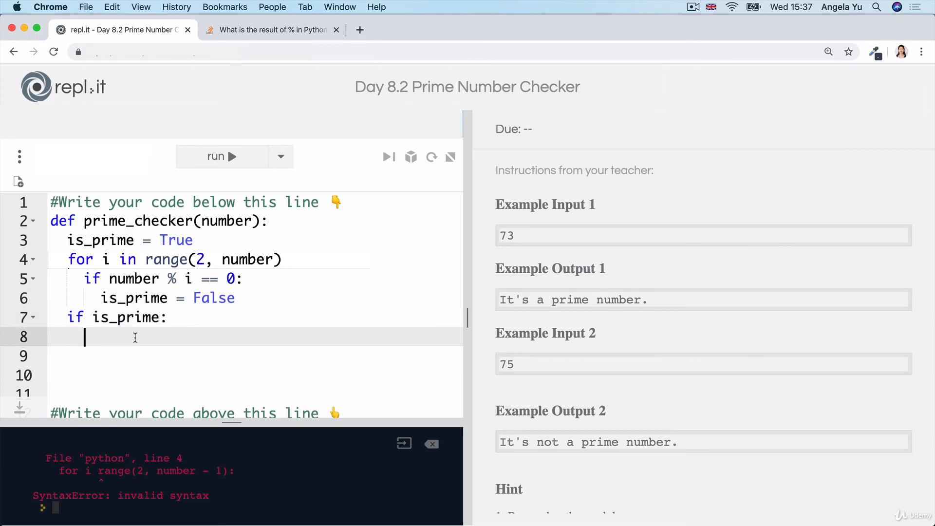
pyautogui.write('print()')
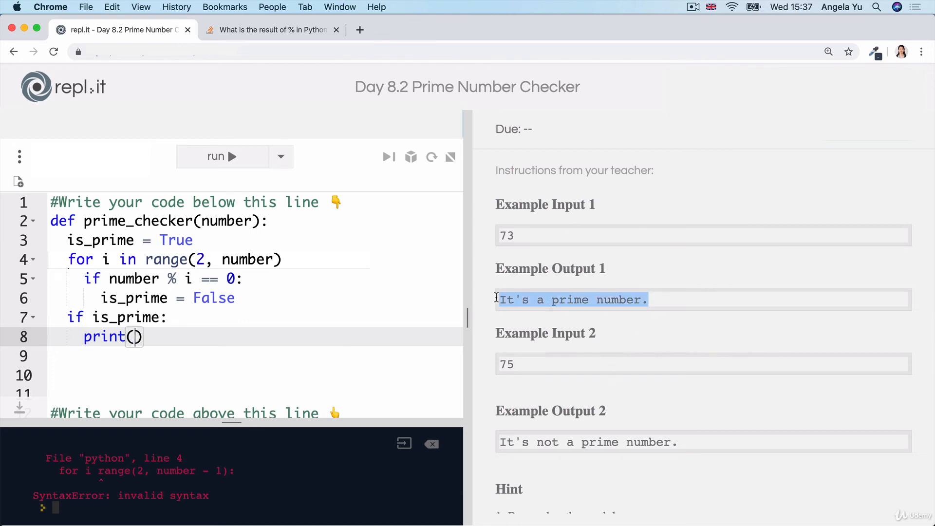
pyautogui.write('"It\'s a prime number."')
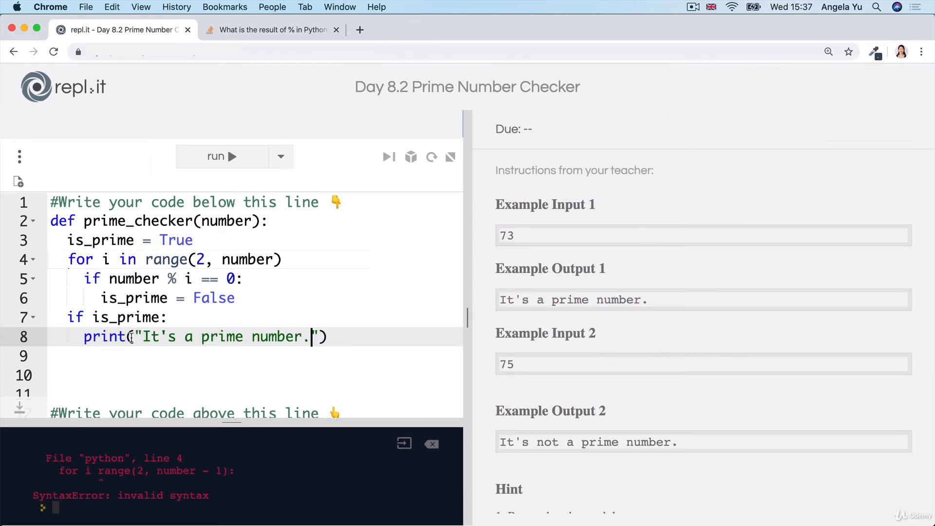
# Step: Add an else branch printing "It's not a prime number."
pyautogui.write('e')
pyautogui.click(255, 376)
pyautogui.write('print(')
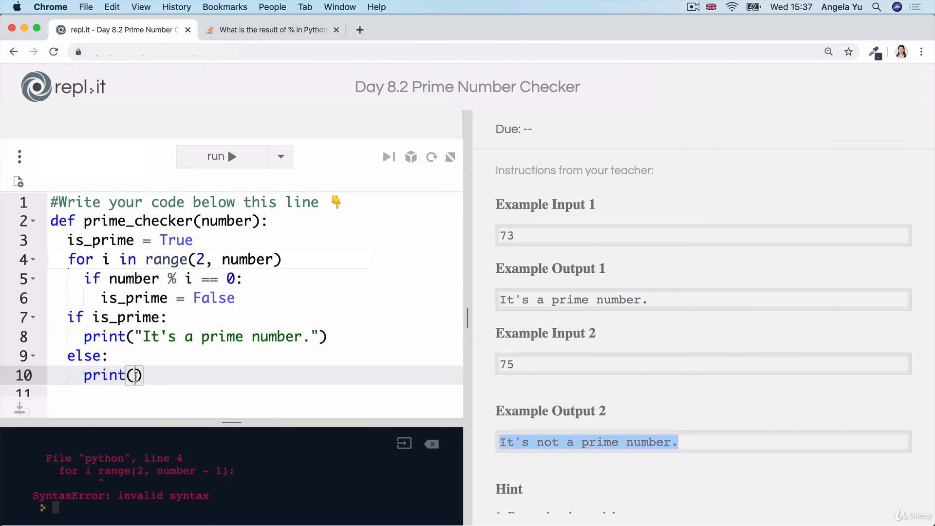
pyautogui.write('"It\'s not a prime number."')
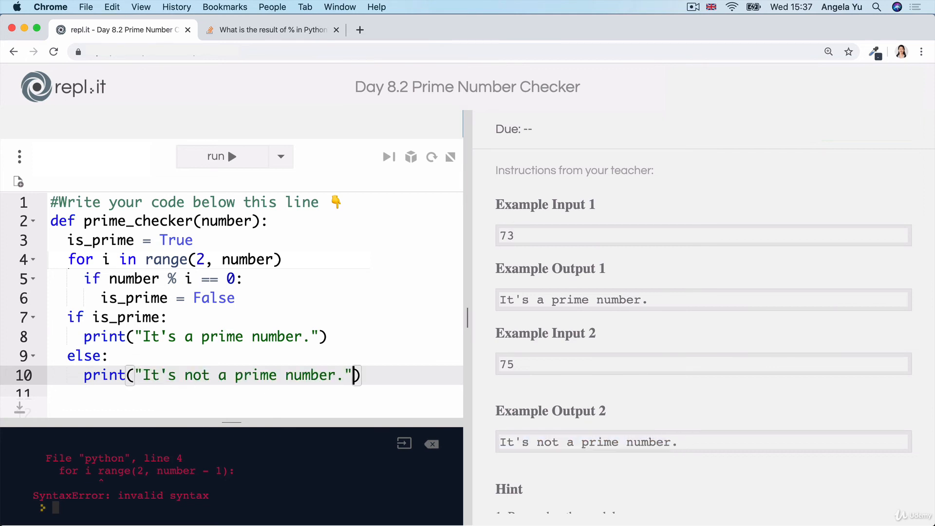
pyautogui.click(353, 375)
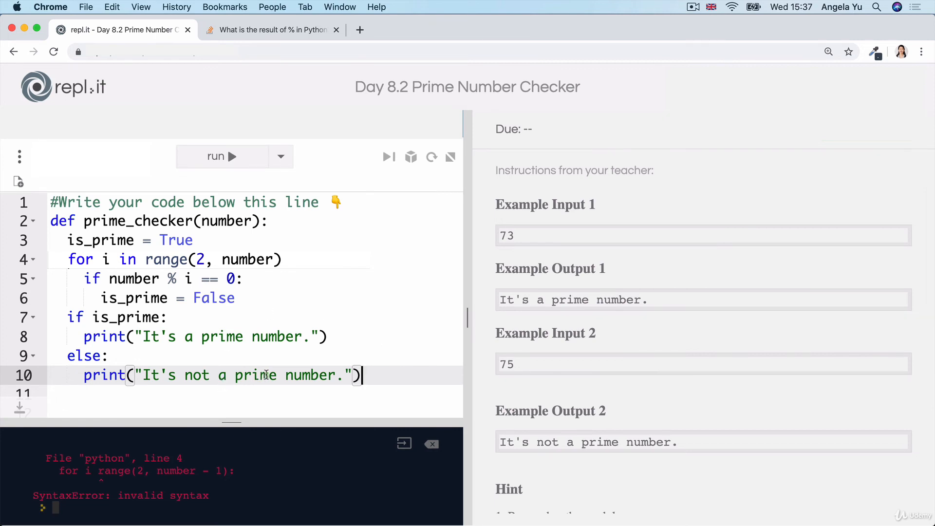
pyautogui.scroll(-3)
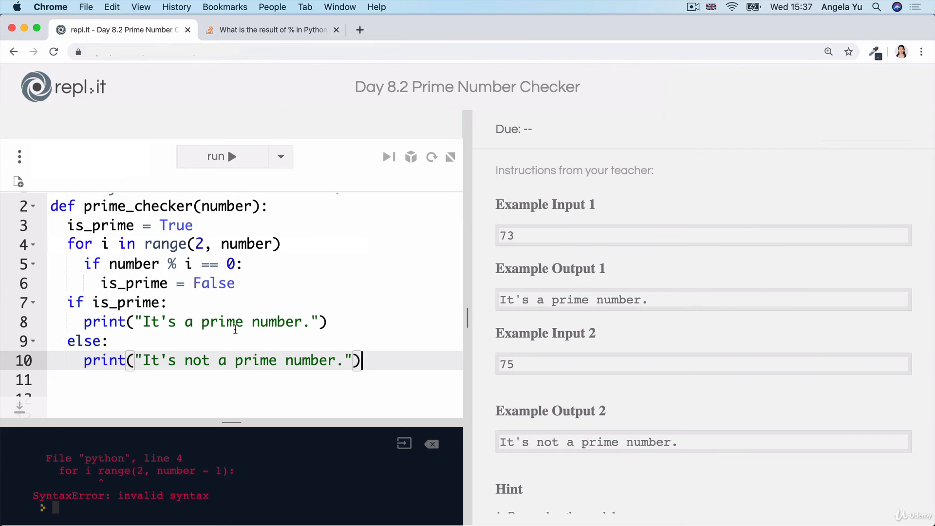
pyautogui.moveTo(280, 329)
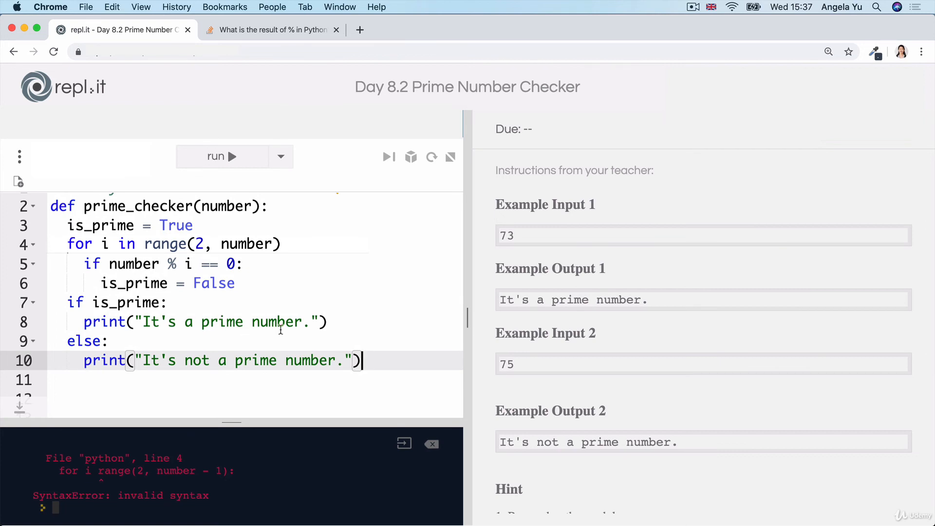
pyautogui.moveTo(281, 330)
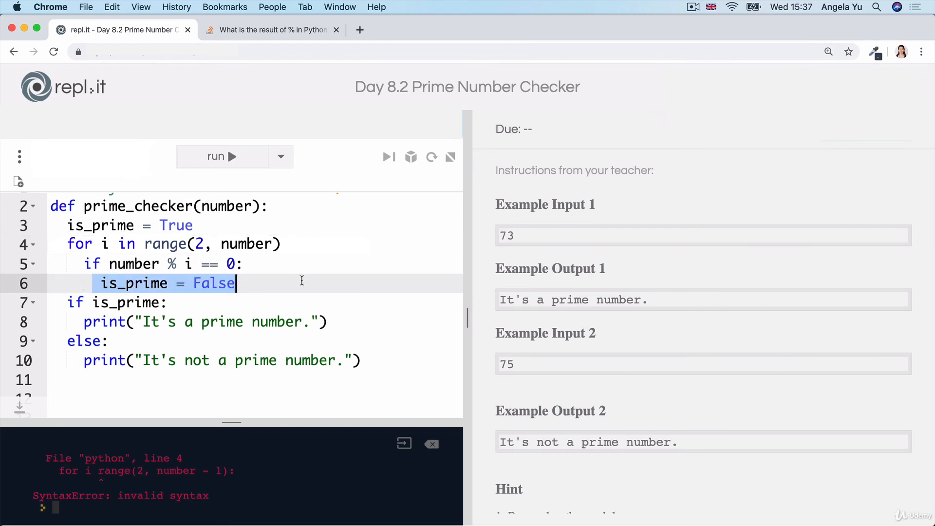
pyautogui.moveTo(147, 416)
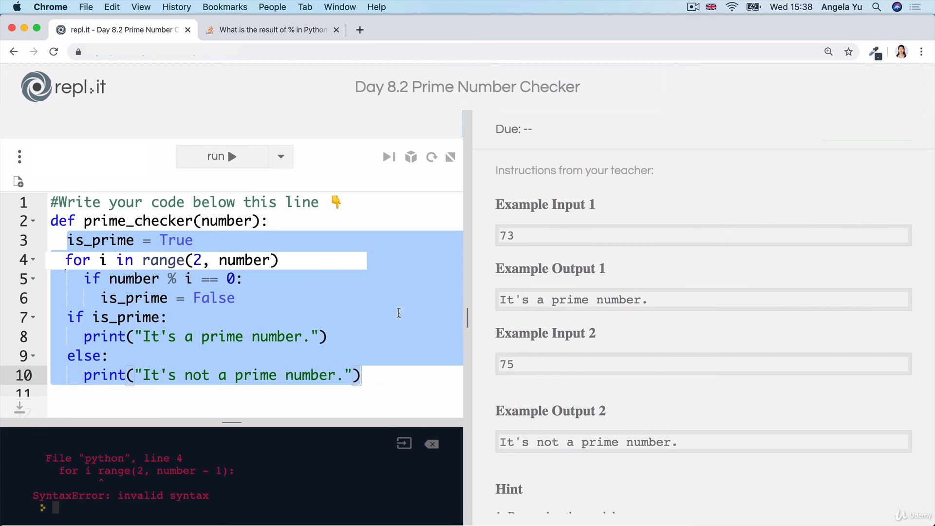
pyautogui.click(396, 374)
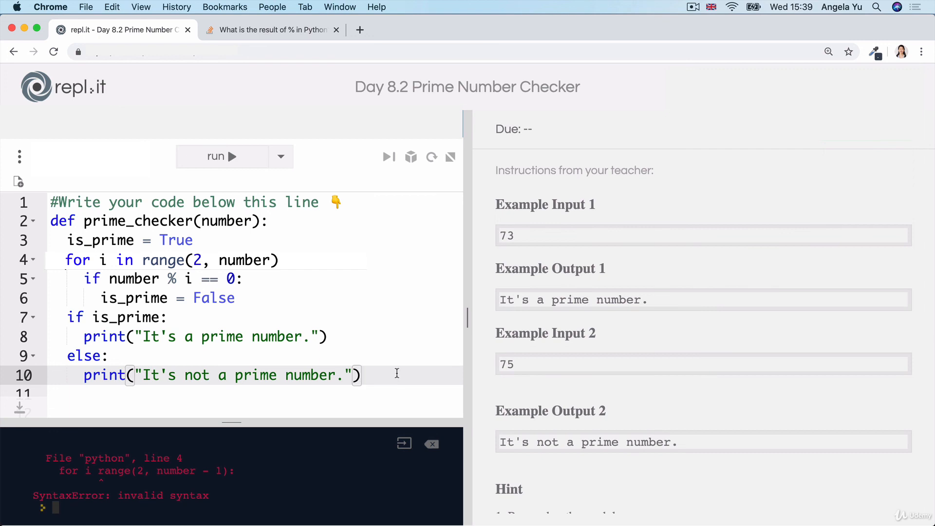
pyautogui.moveTo(287, 228)
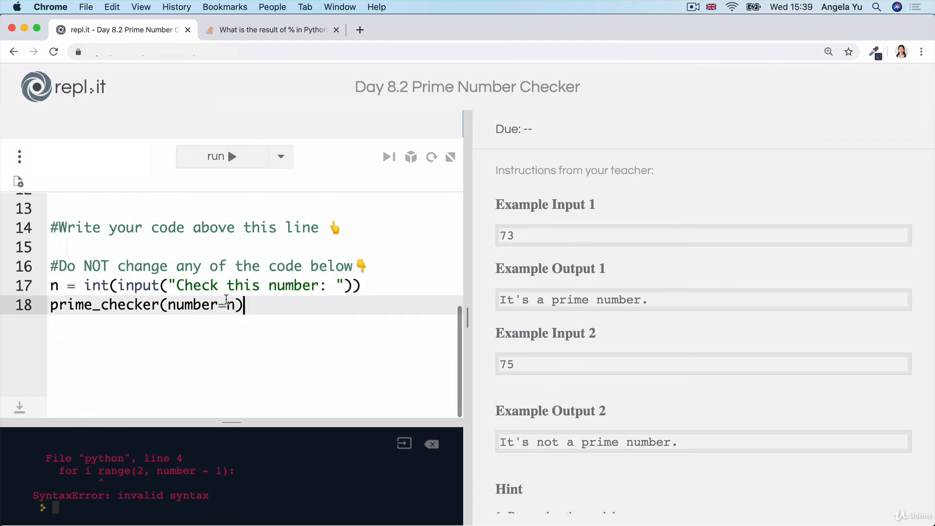
pyautogui.tripleClick(146, 305)
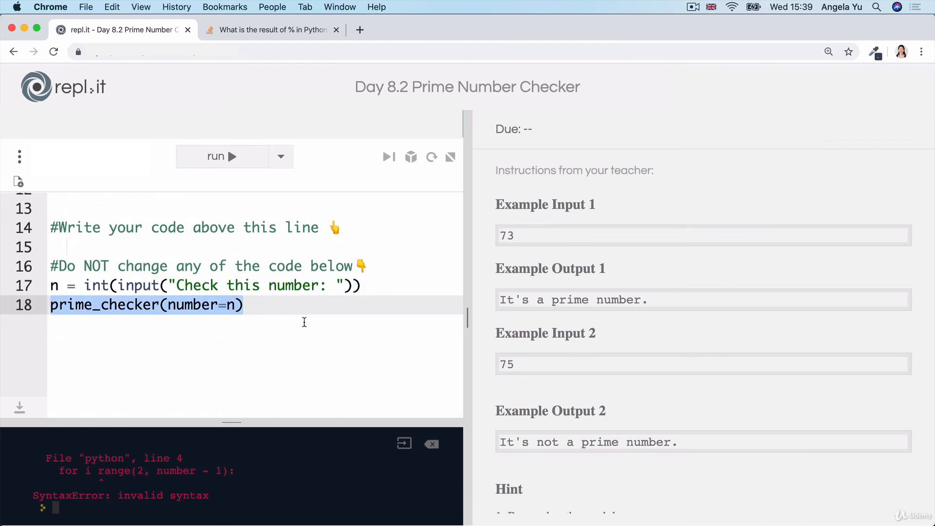